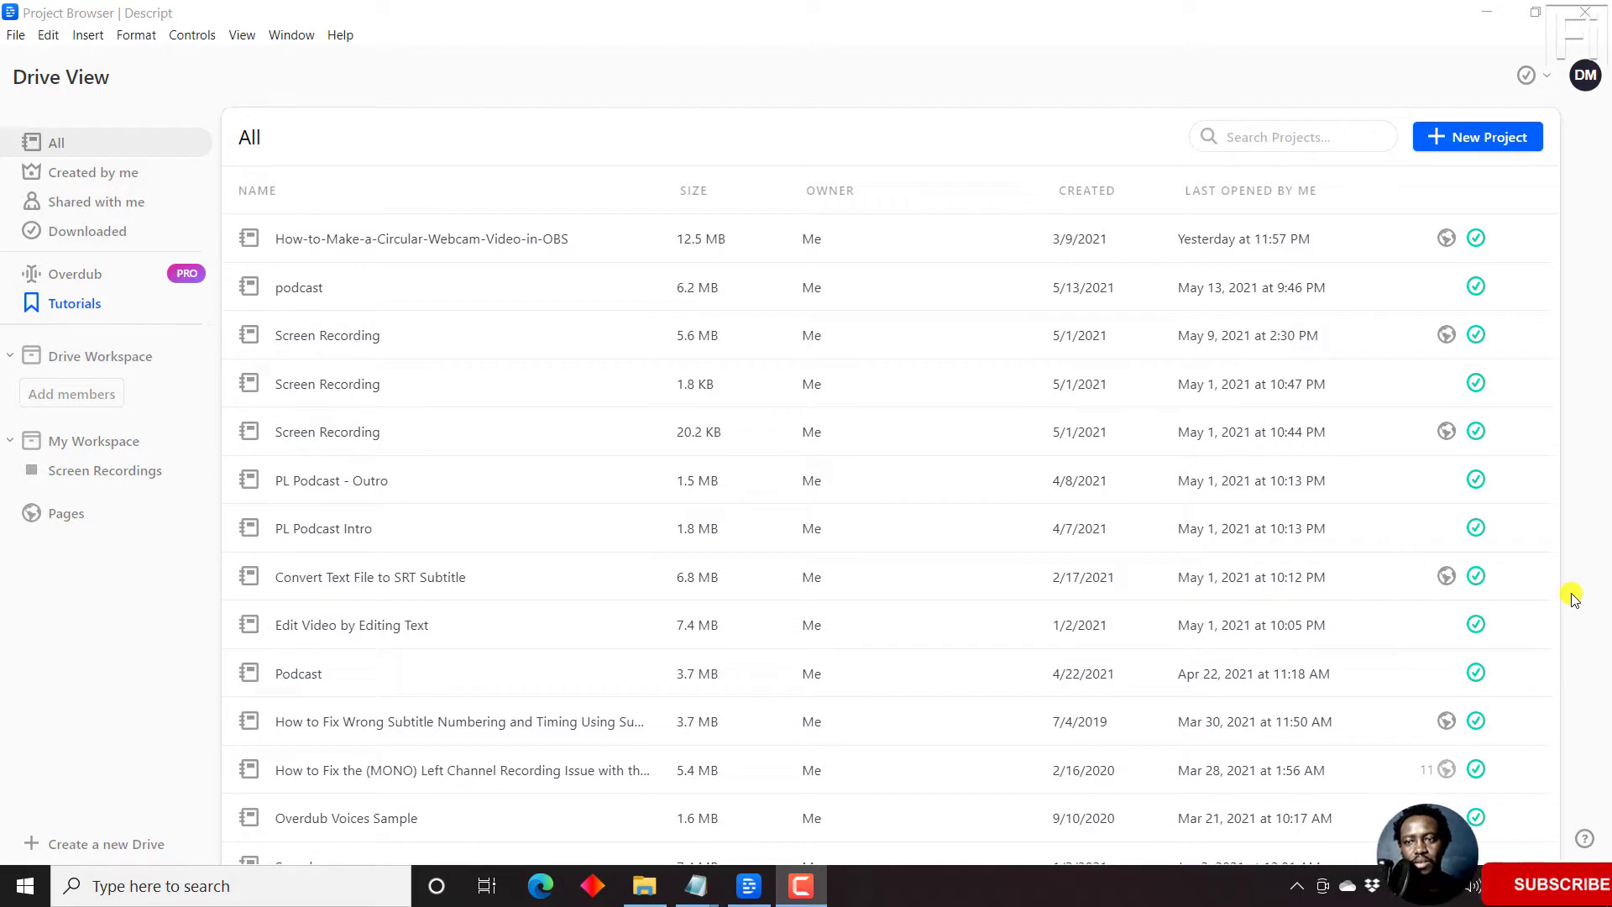
mouse_move(596, 34)
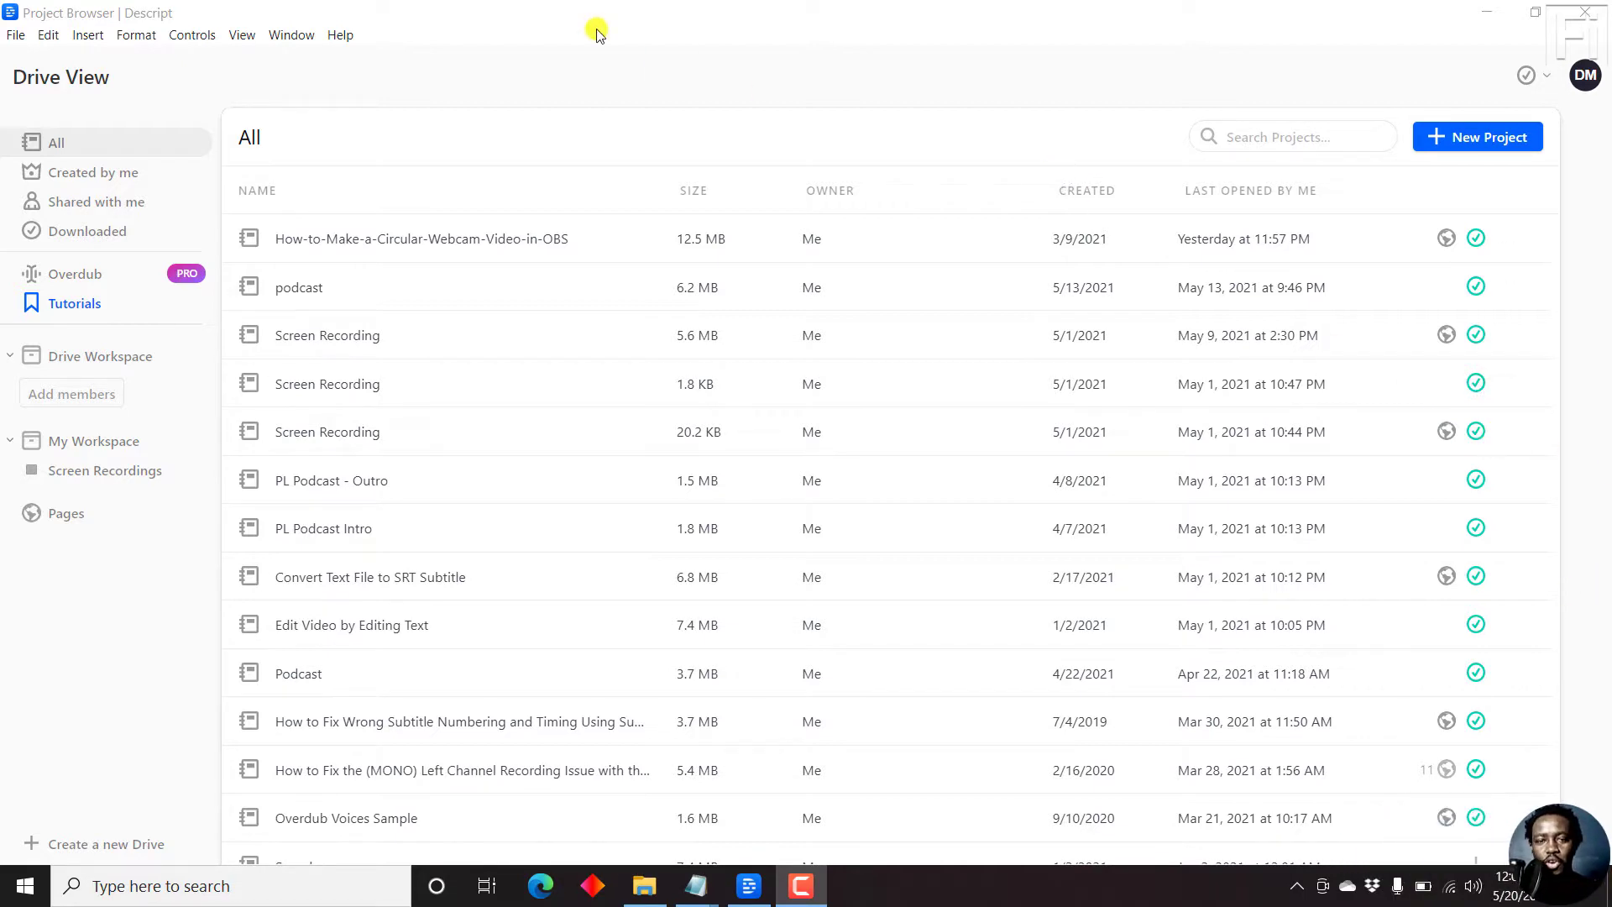
Show the Help options revealing installed version 14.0.0.
left_click(341, 36)
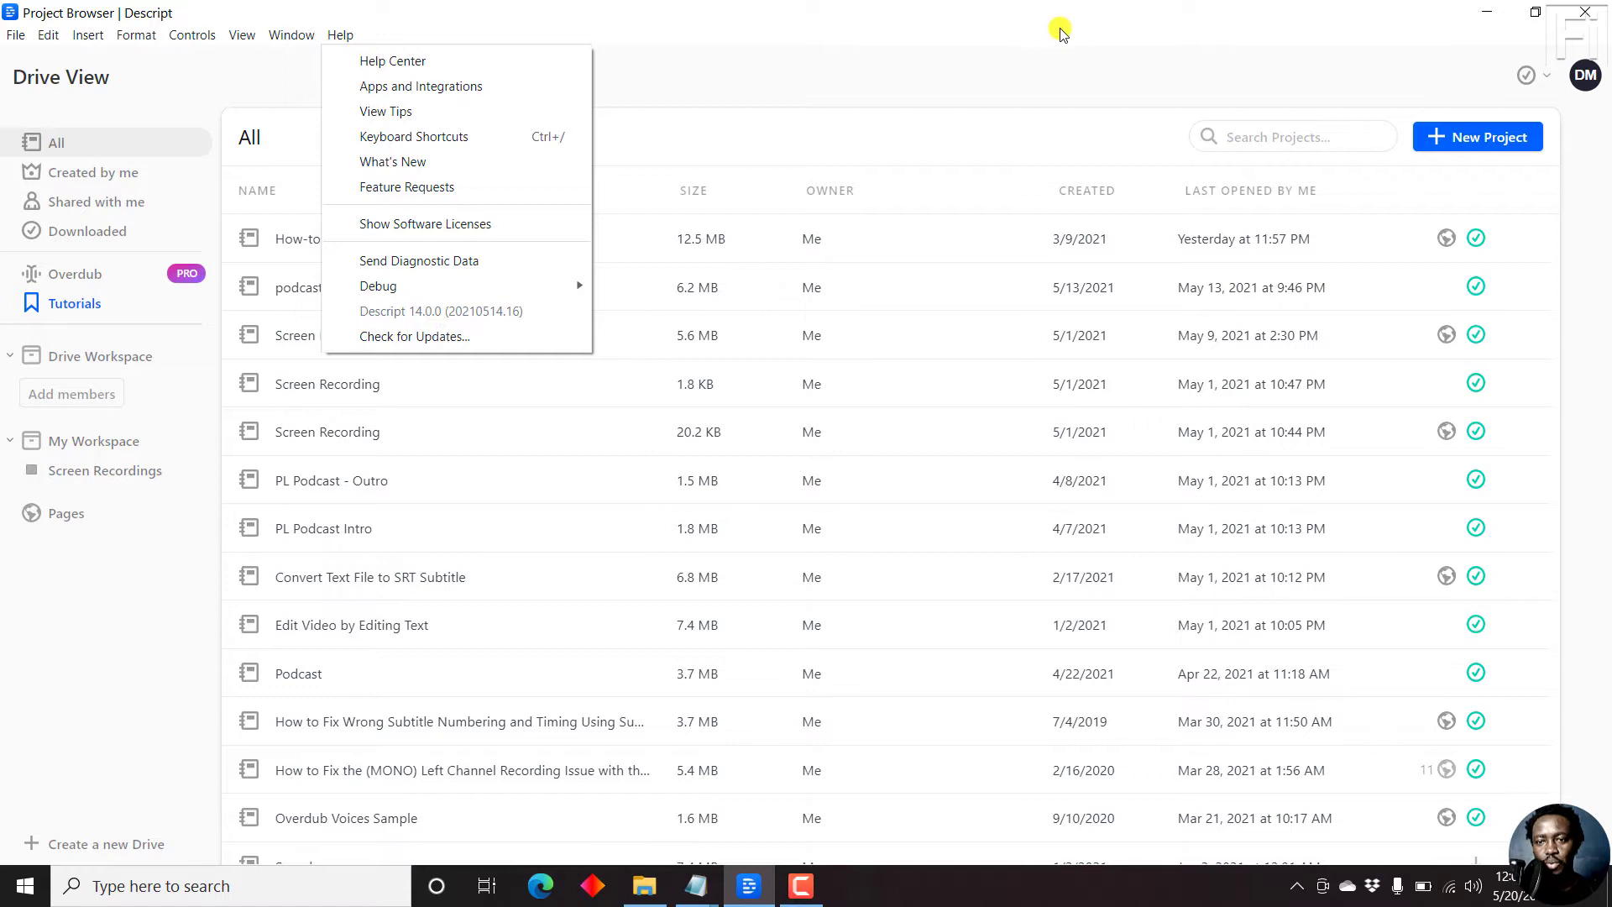
Create a new project named 'Correct Text'.
left_click(1478, 136)
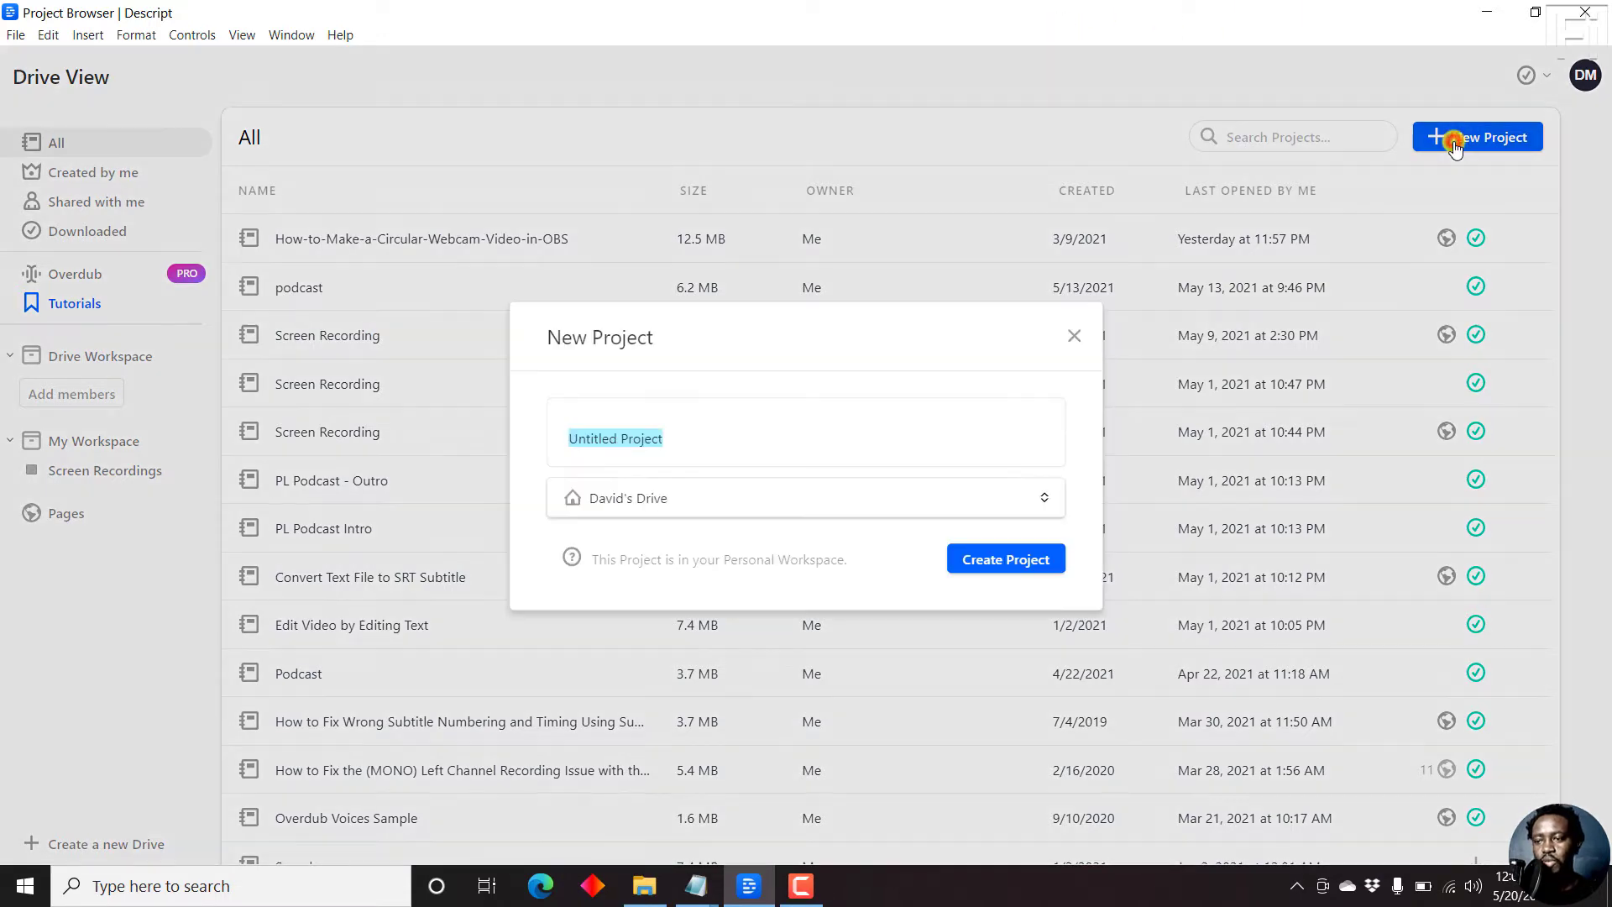
mouse_move(832, 353)
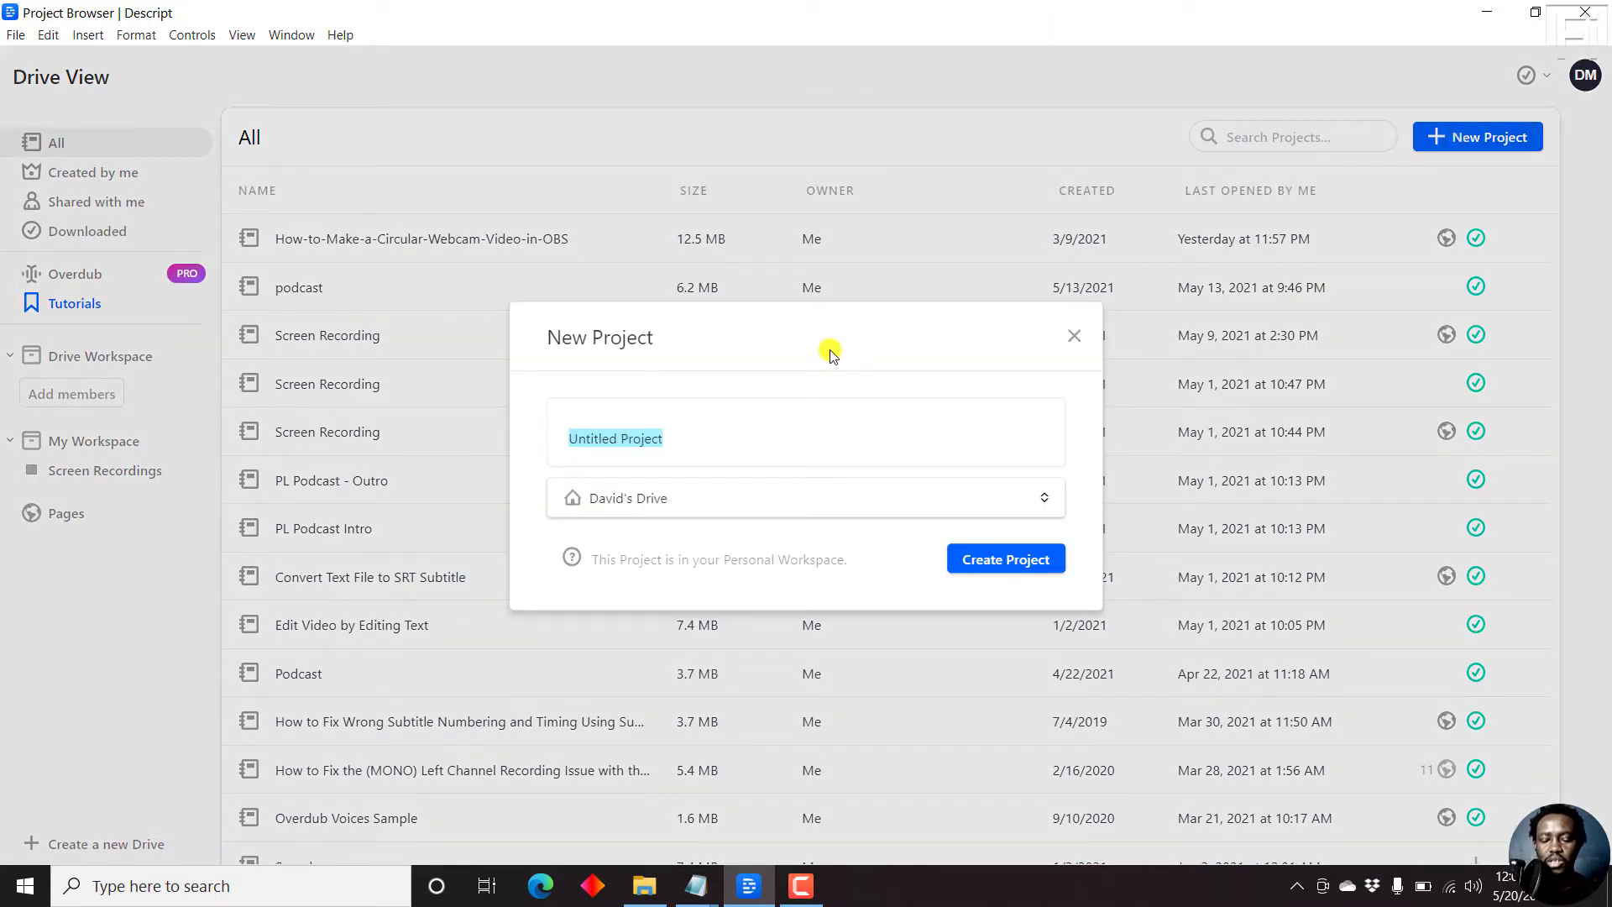
type("Correct Text")
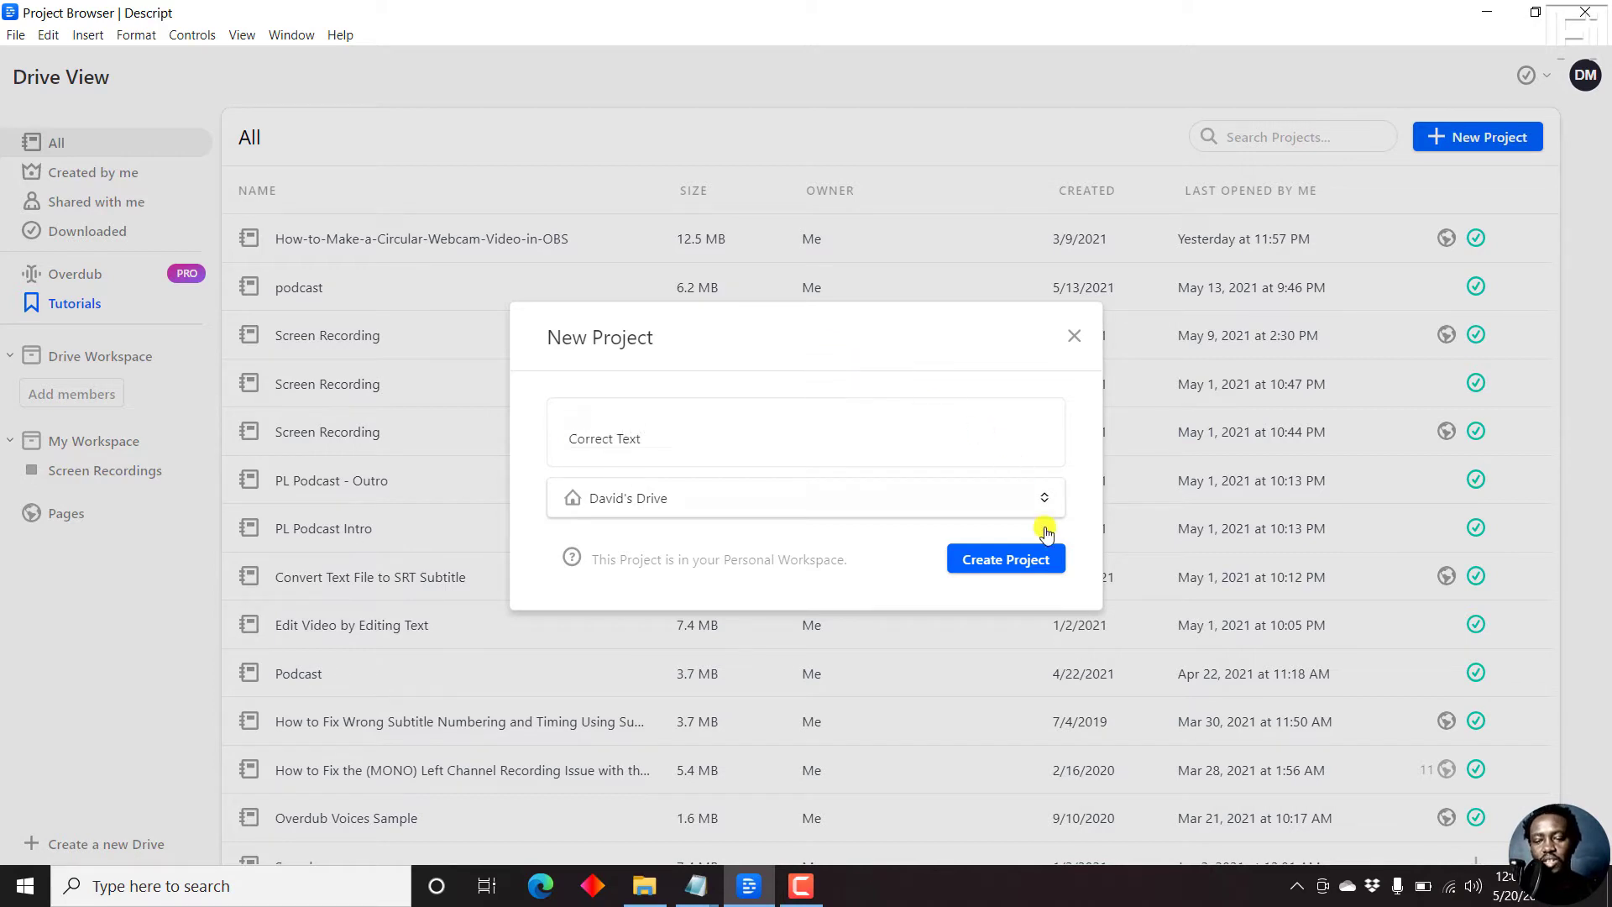
left_click(1004, 557)
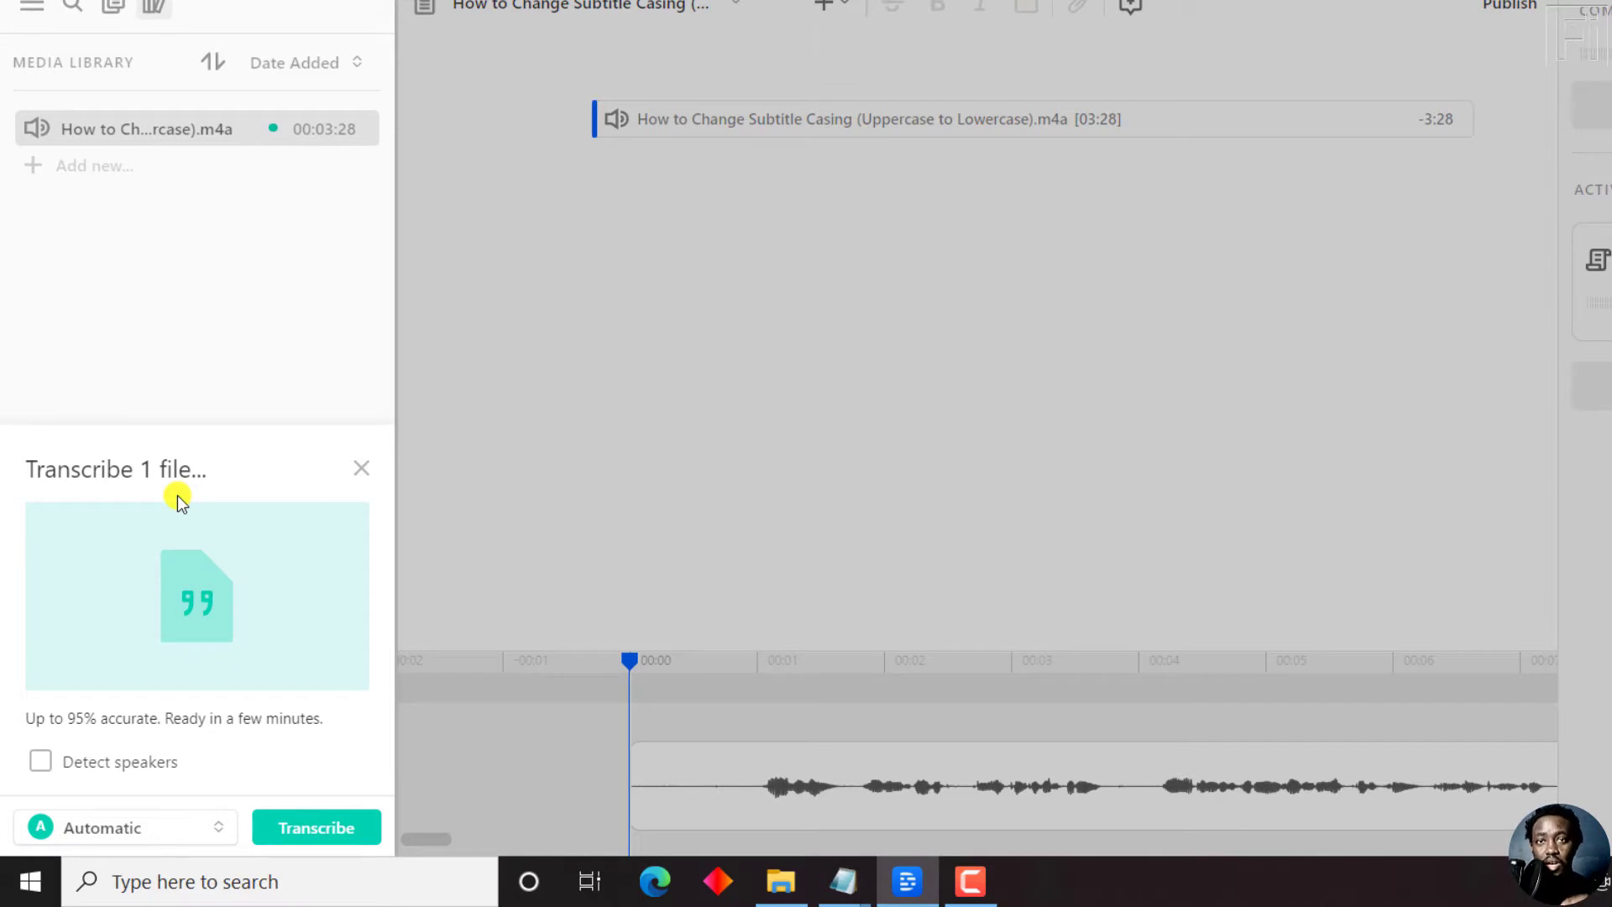
mouse_move(169, 823)
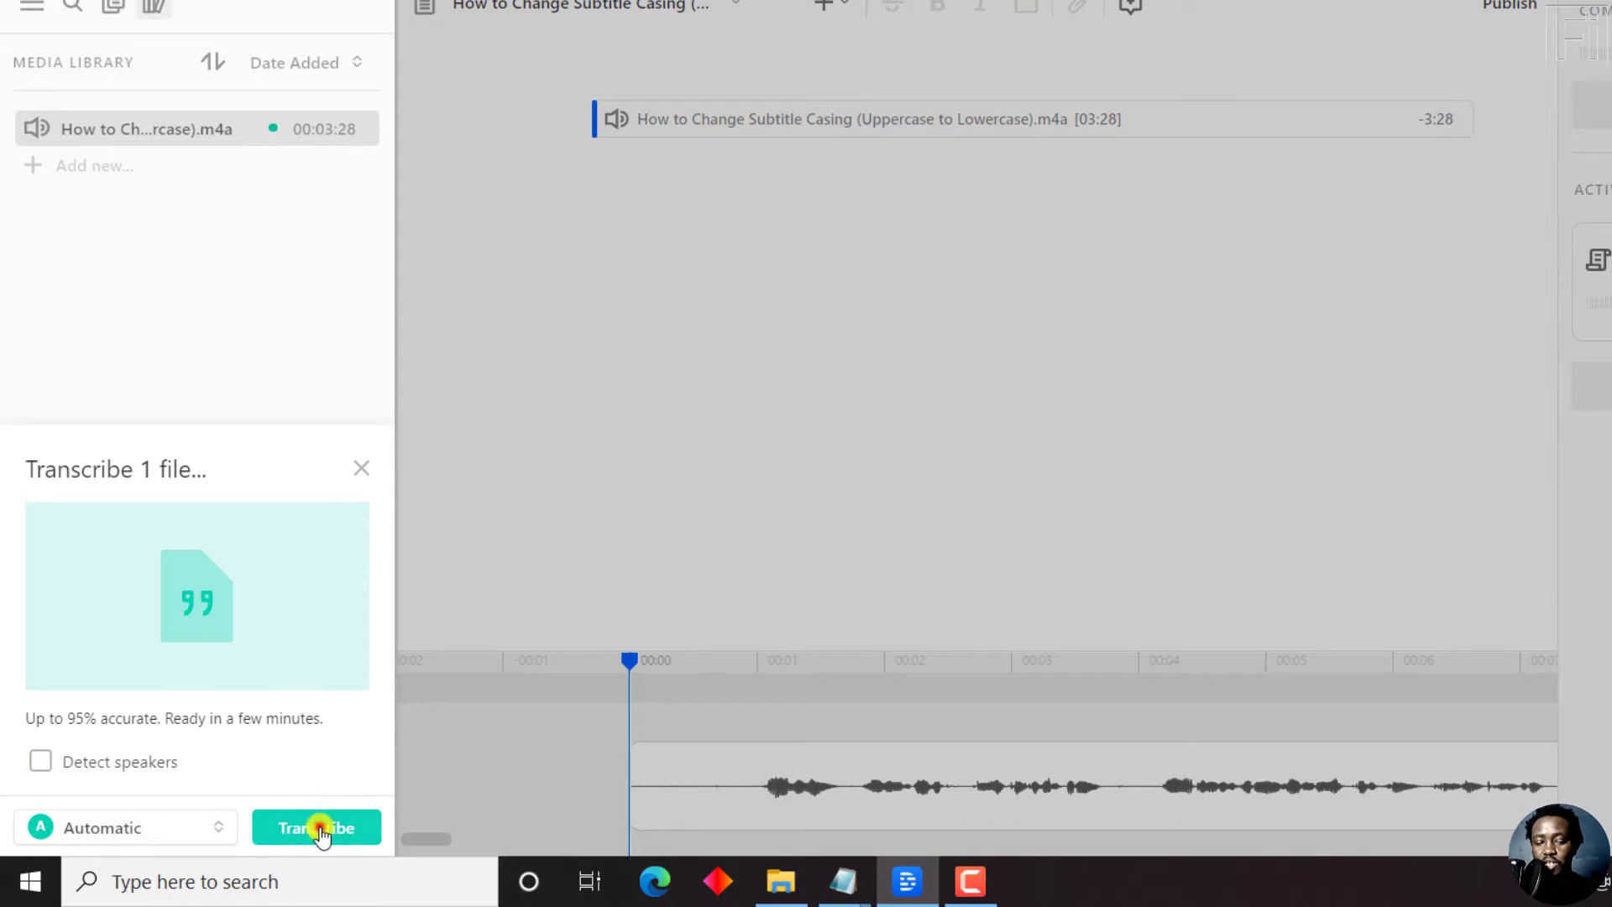
Transcribe the imported .m4a audio file.
left_click(315, 828)
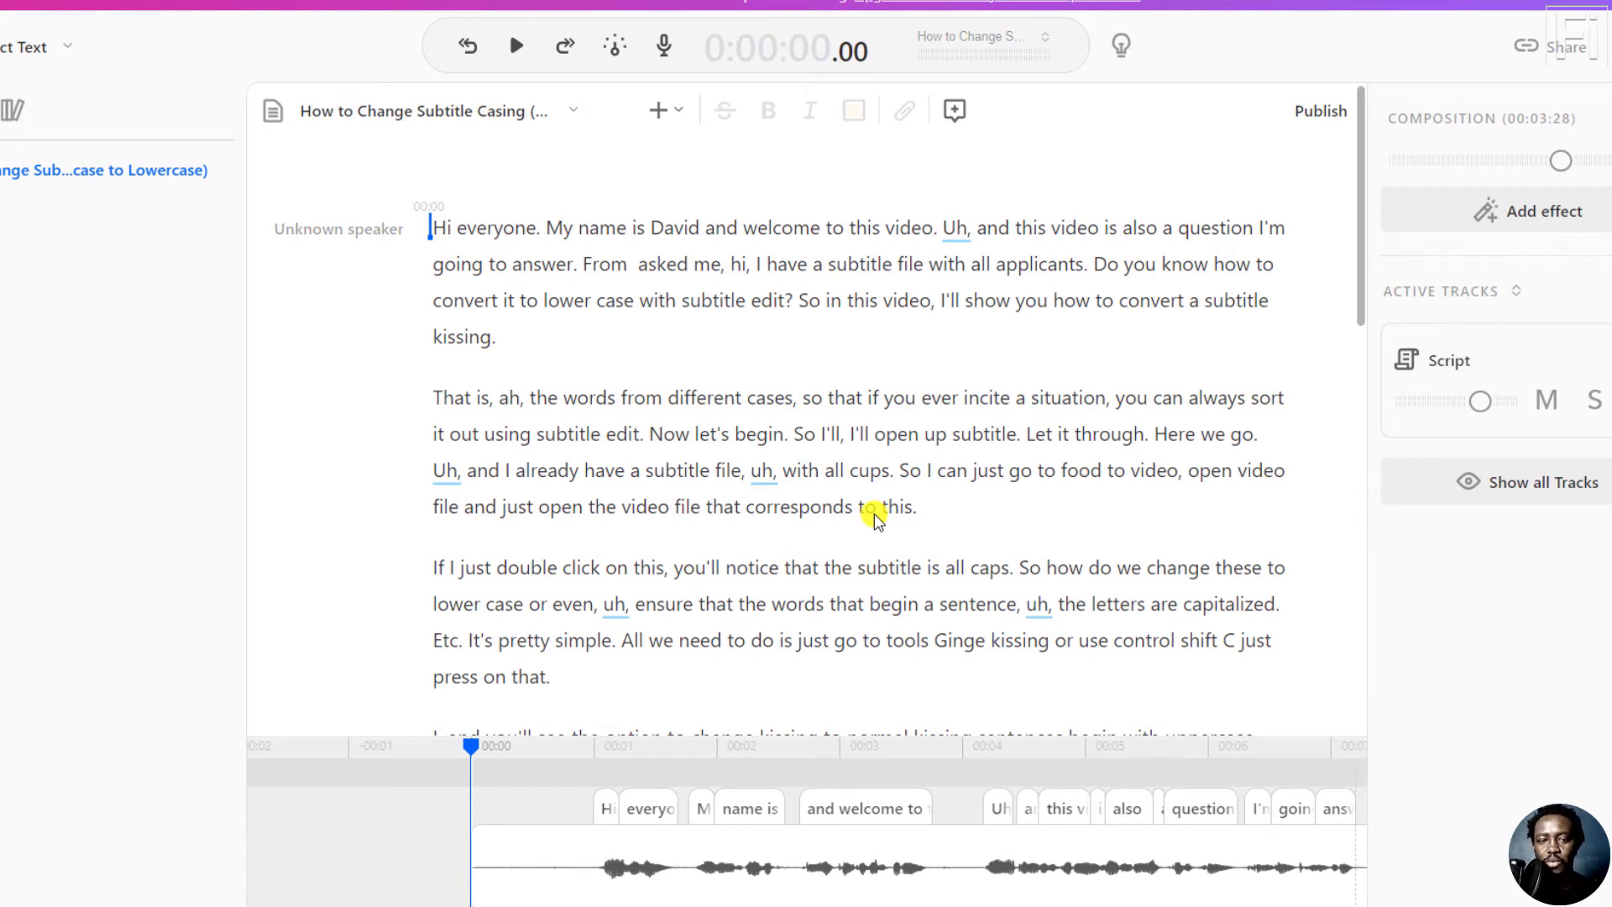
double_click(534, 263)
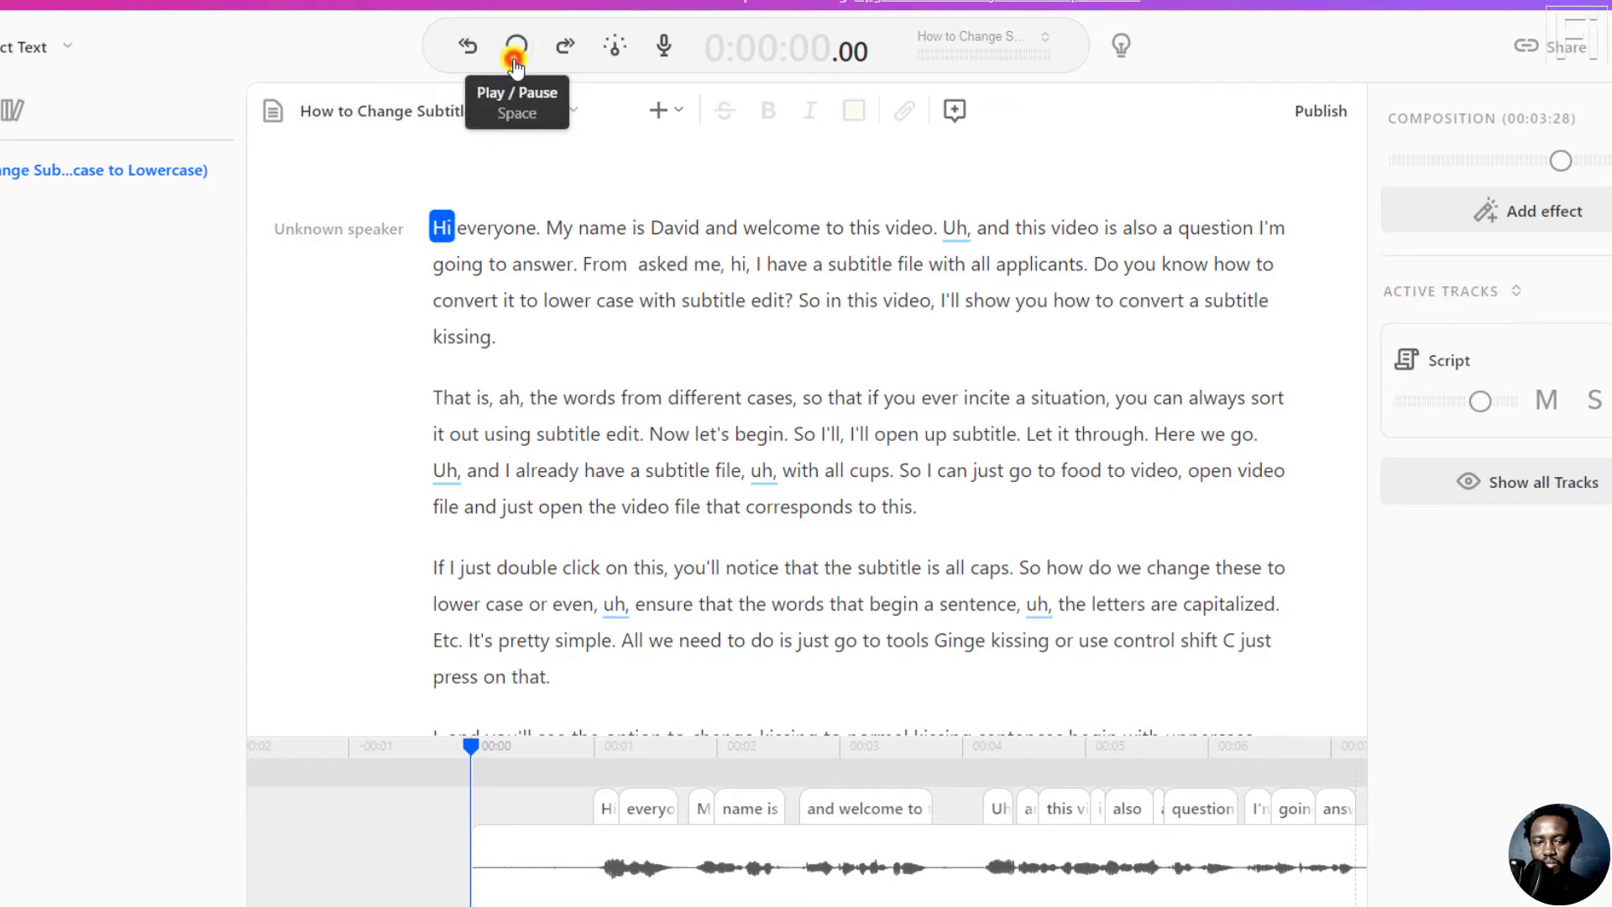
left_click(515, 47)
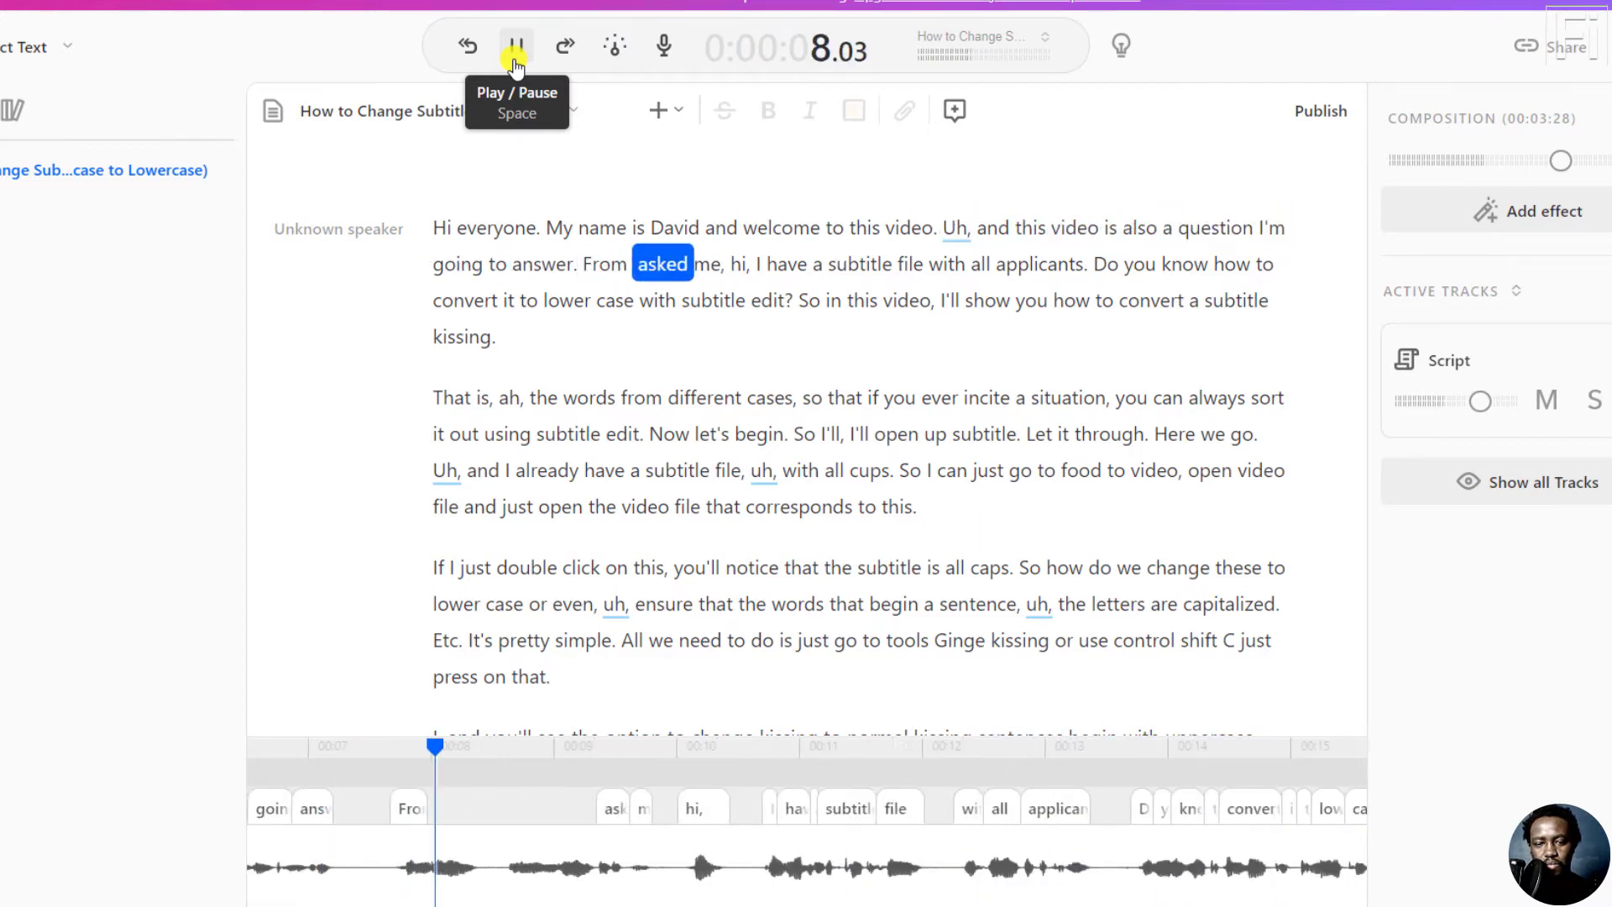
left_click(516, 47)
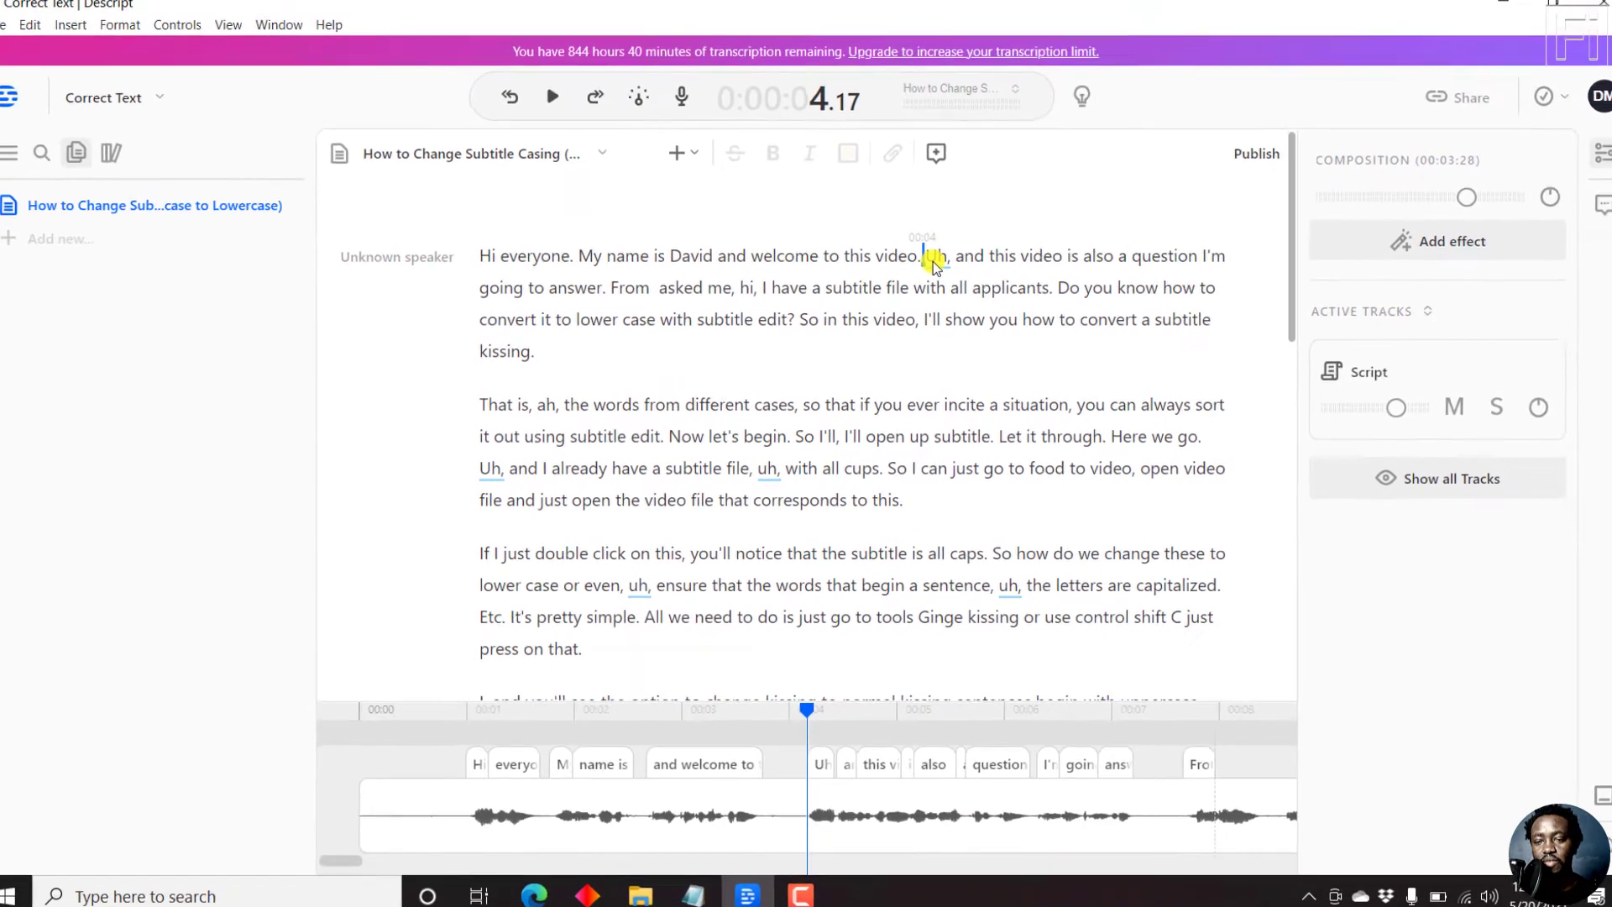
Find all 'uh' filler words and set them to Ignore for all occurrences.
right_click(930, 258)
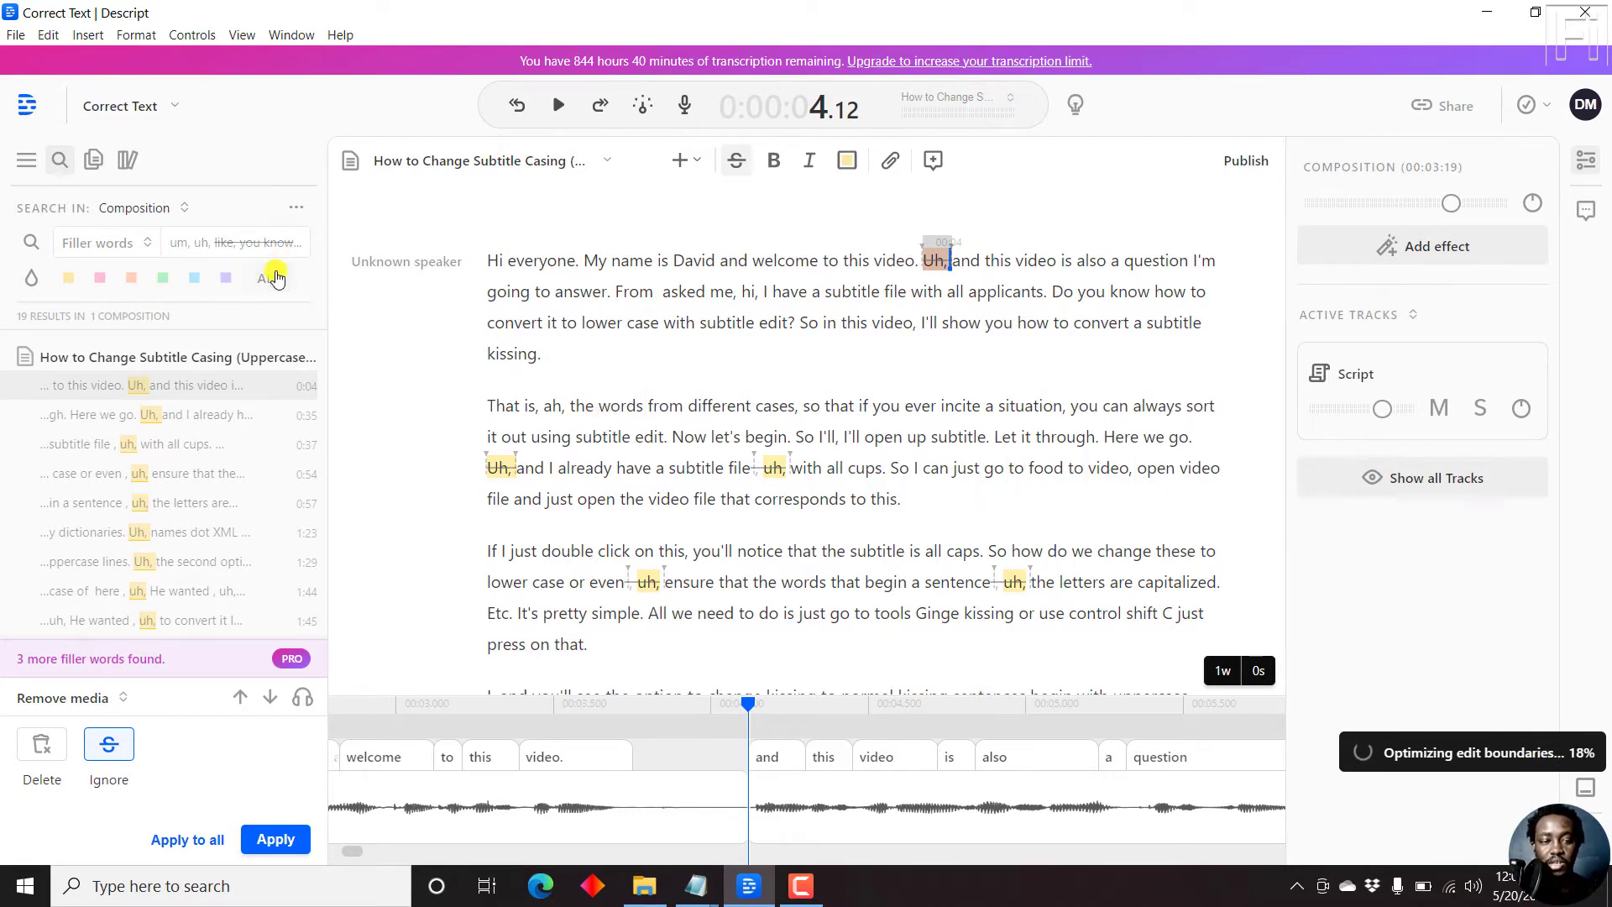
left_click(90, 161)
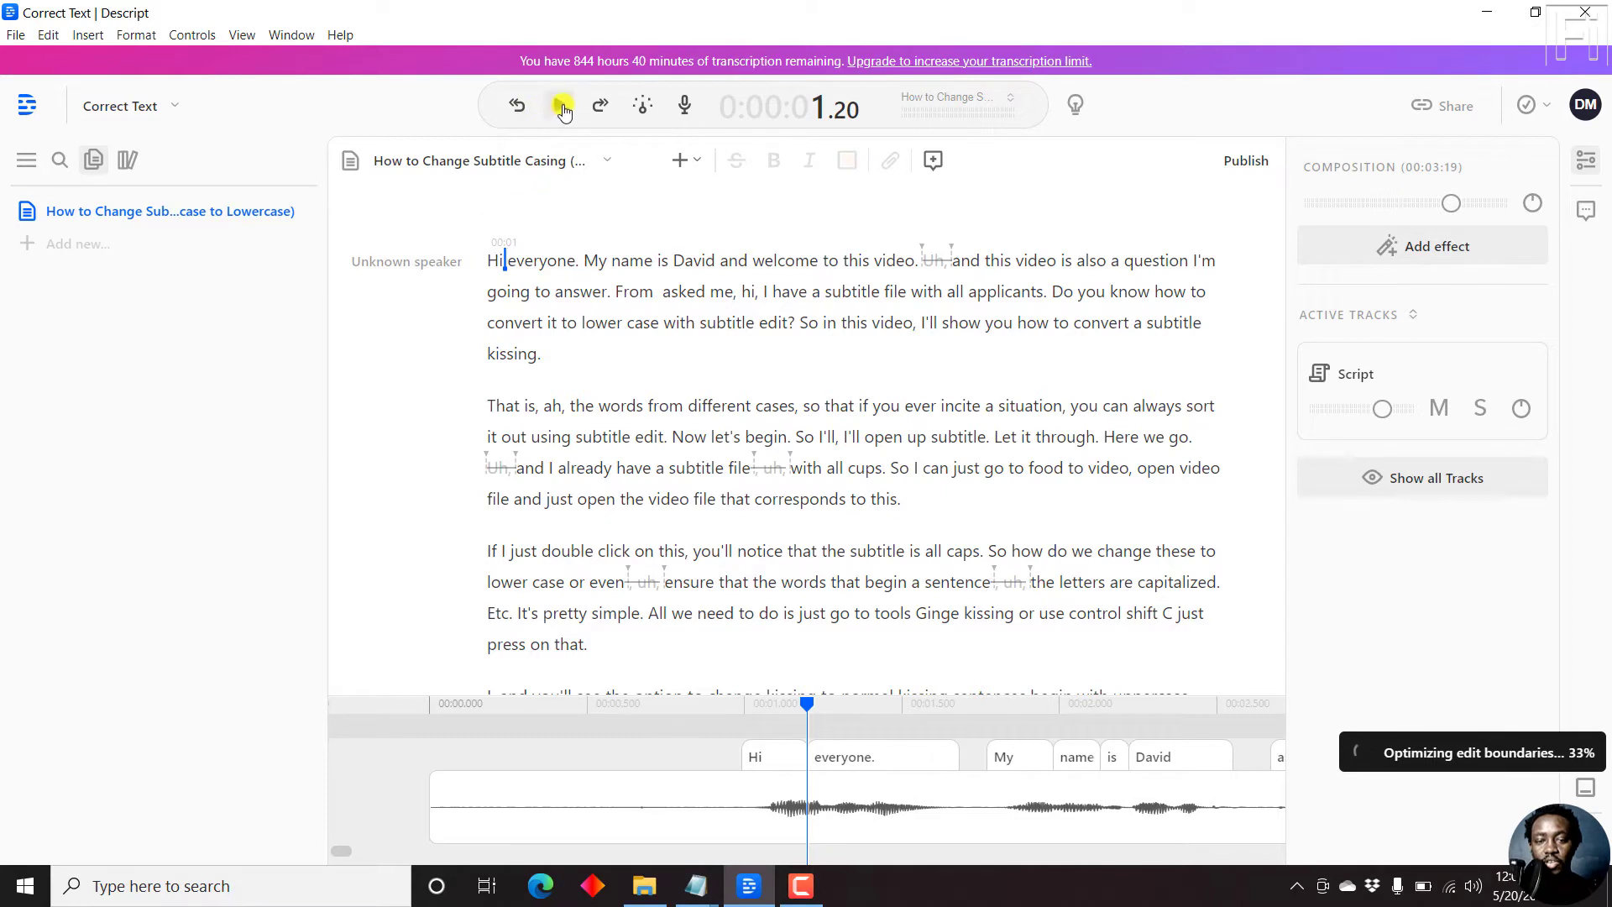
Play back the edit, then capitalize 'and' to 'And' after the skipped filler.
left_click(561, 104)
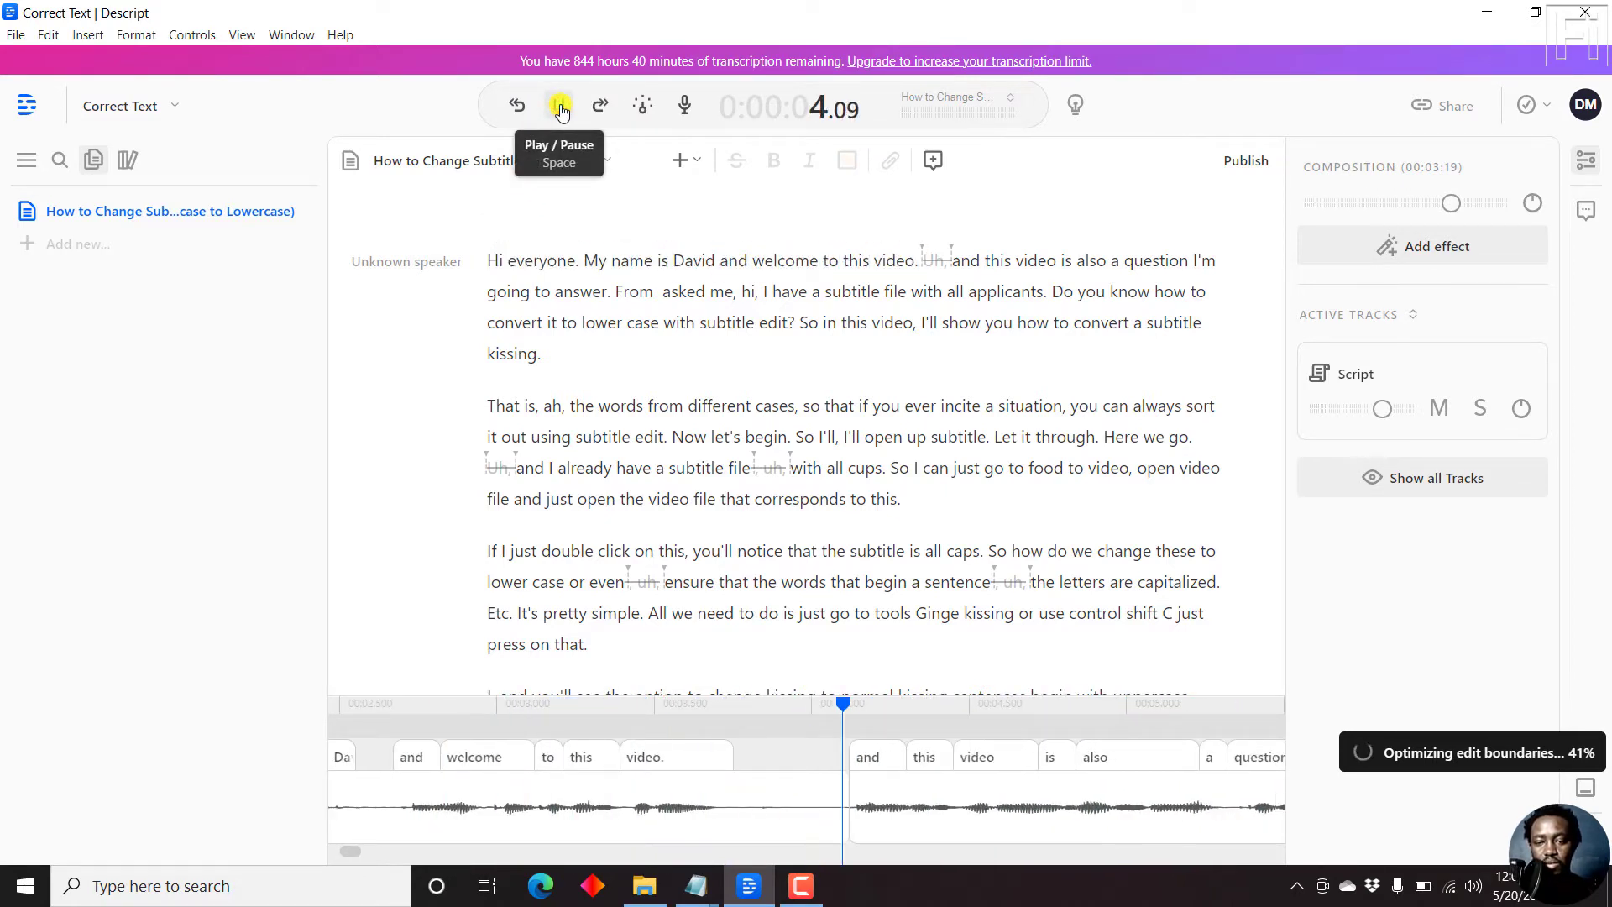
left_click(558, 104)
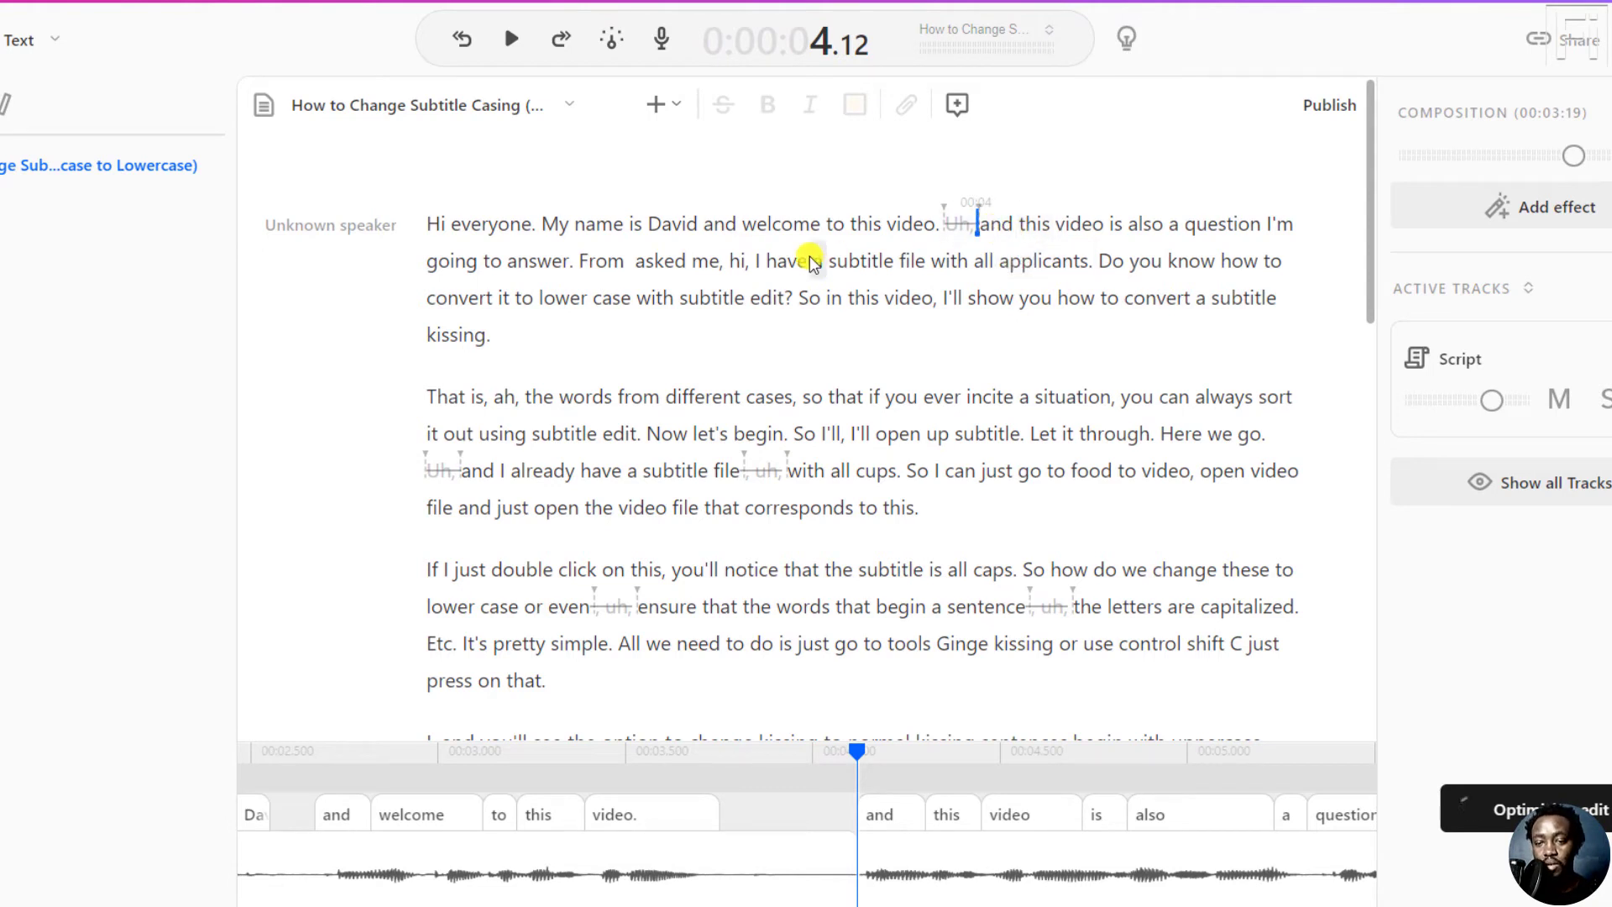
double_click(992, 223)
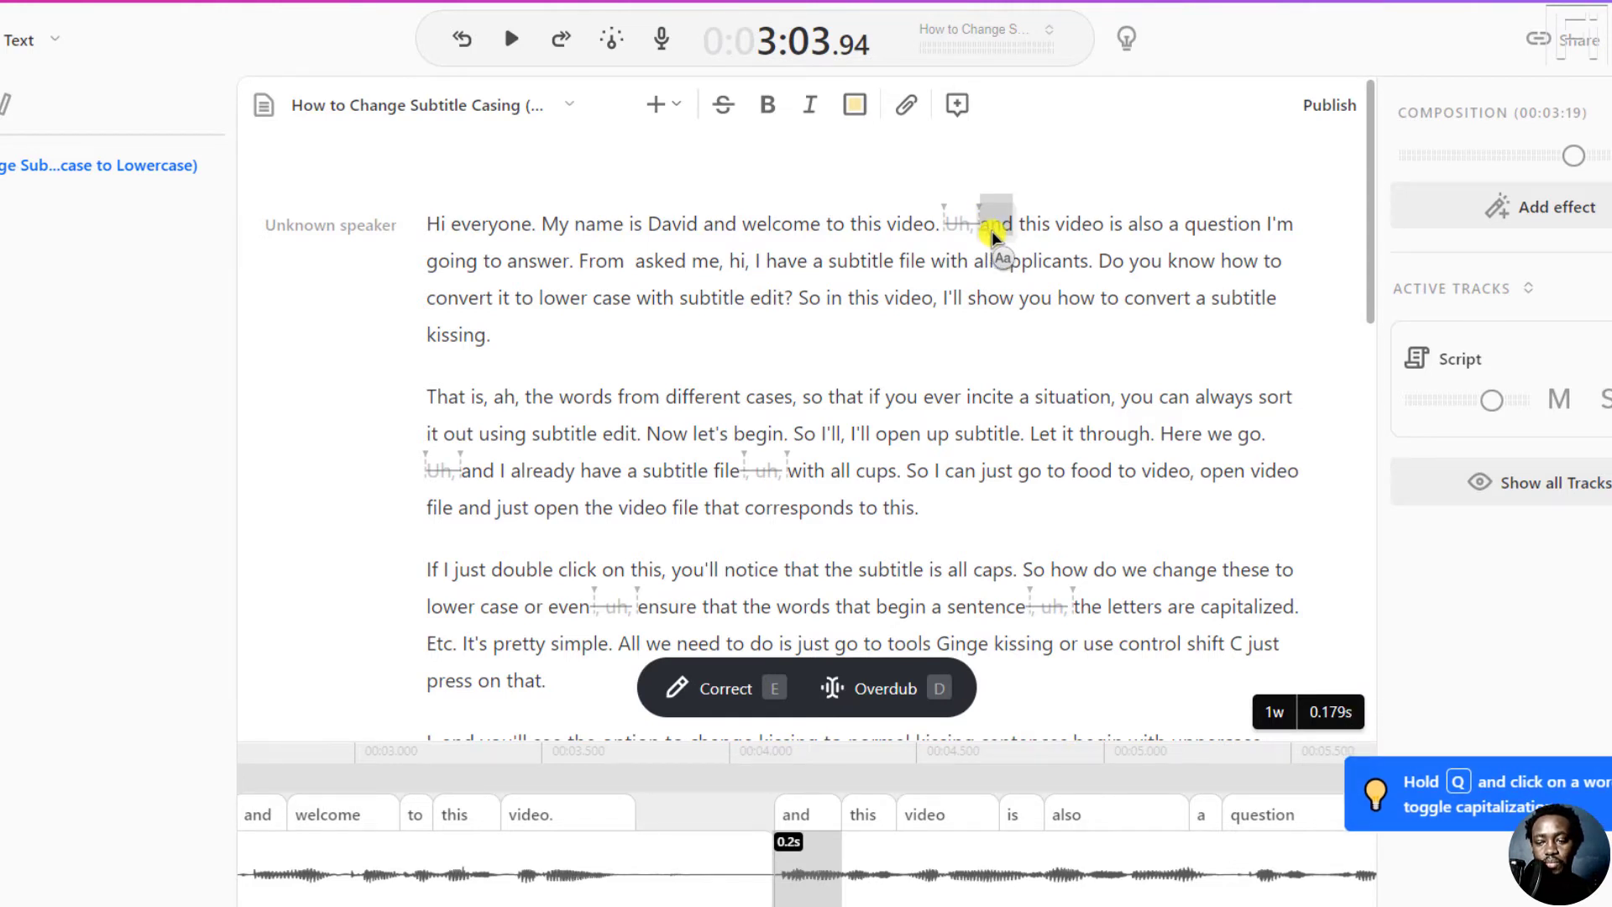
left_click(991, 224)
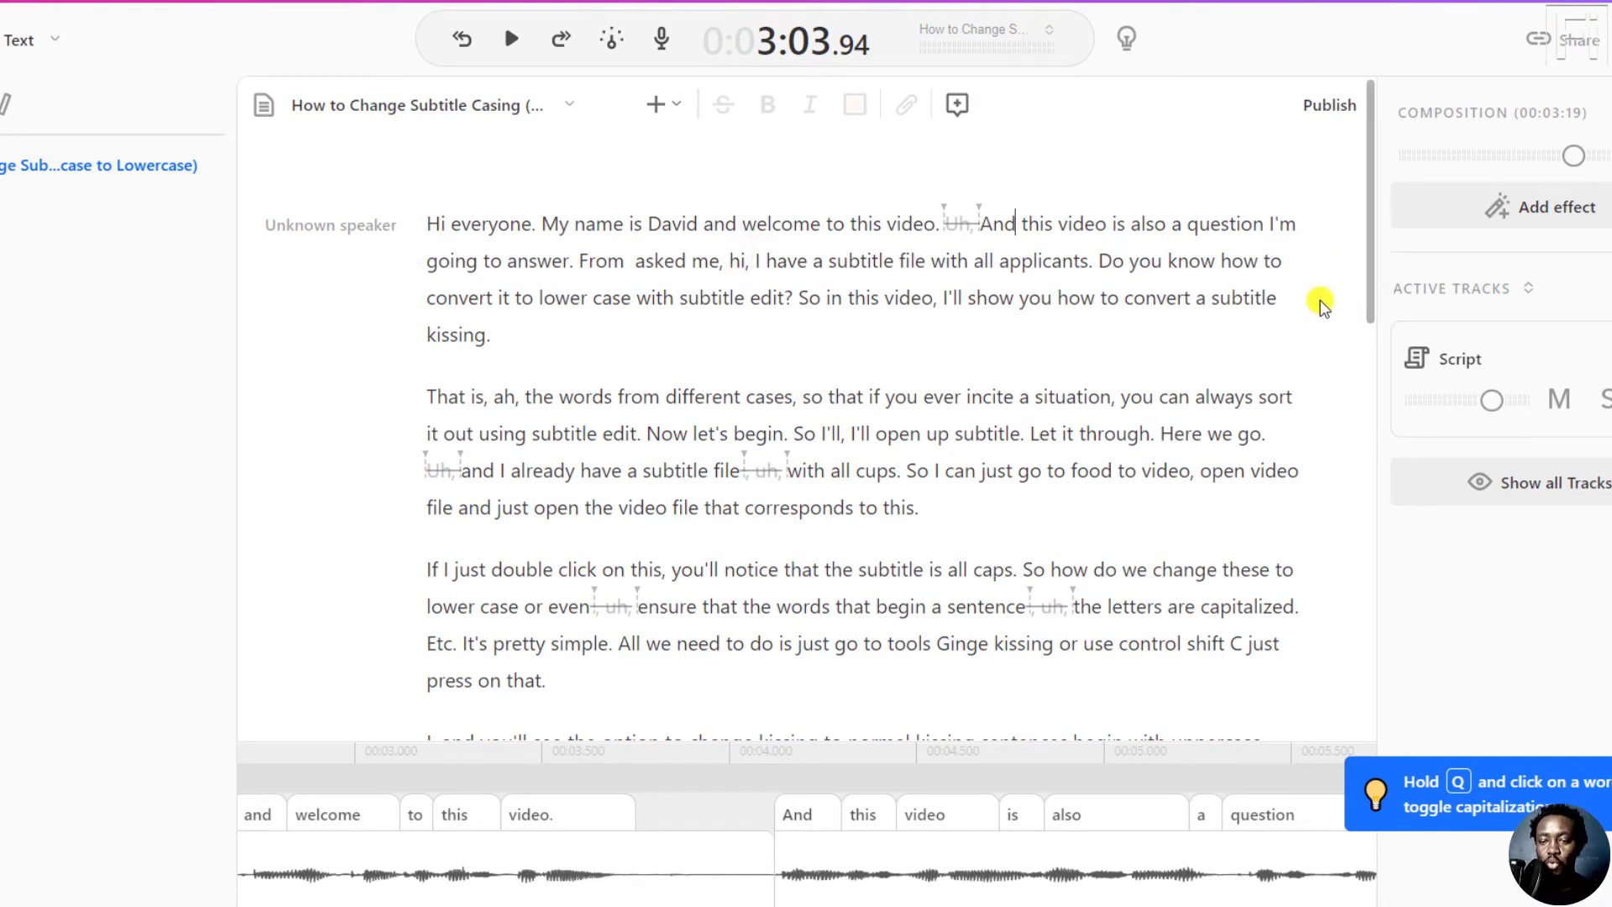
Select 'different' and enter Correct Text mode with Ctrl+Alt+E.
left_click(668, 396)
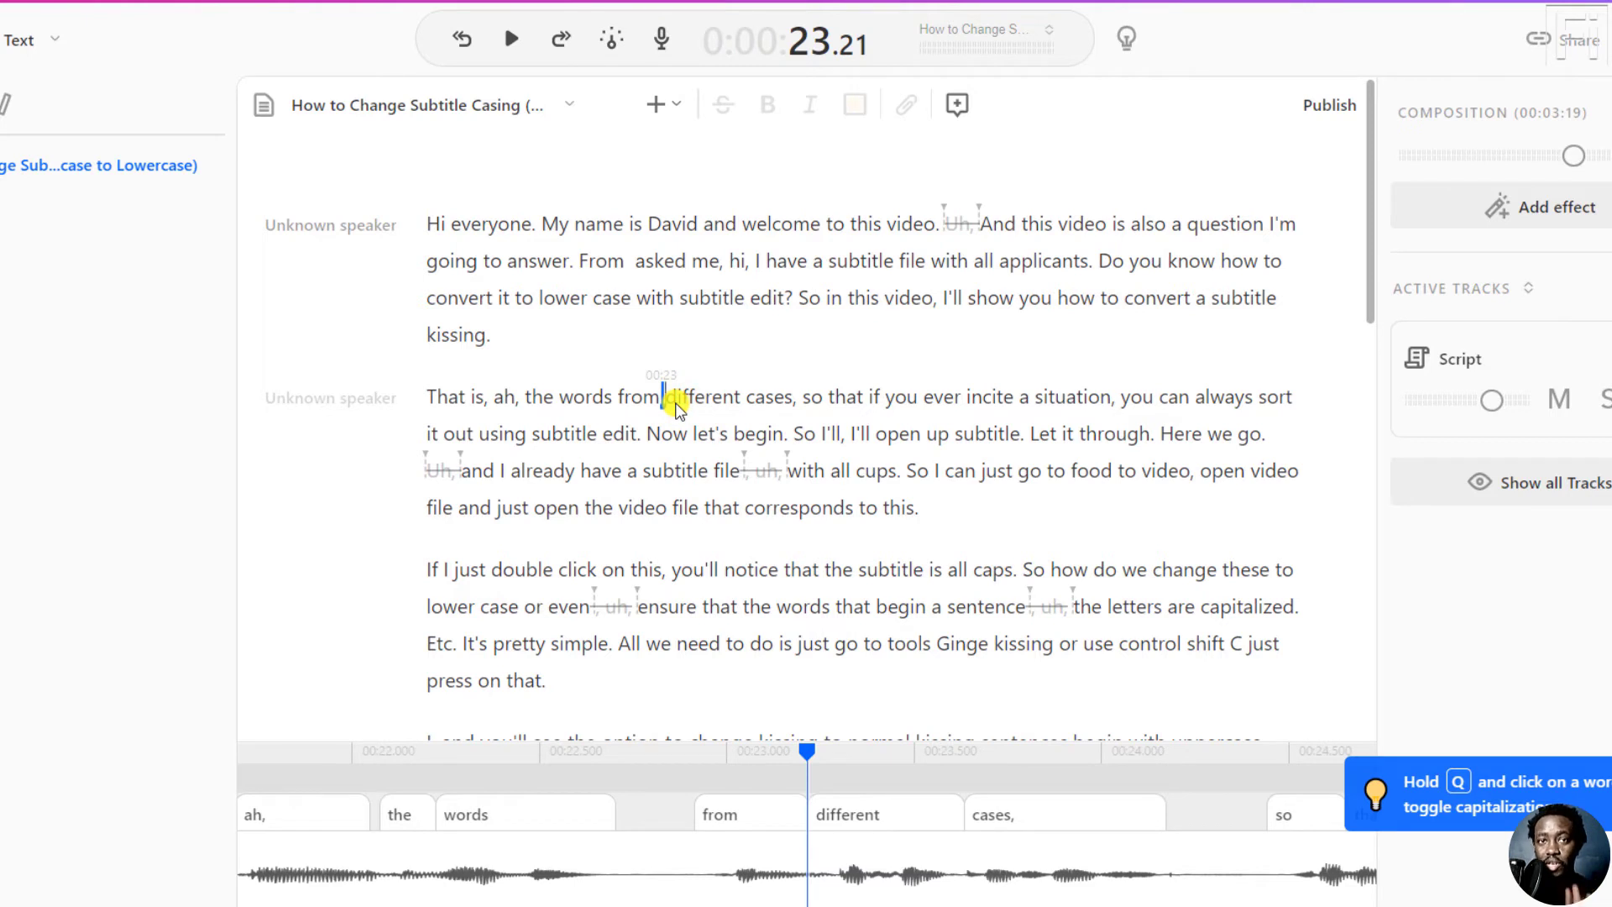
mouse_move(720, 401)
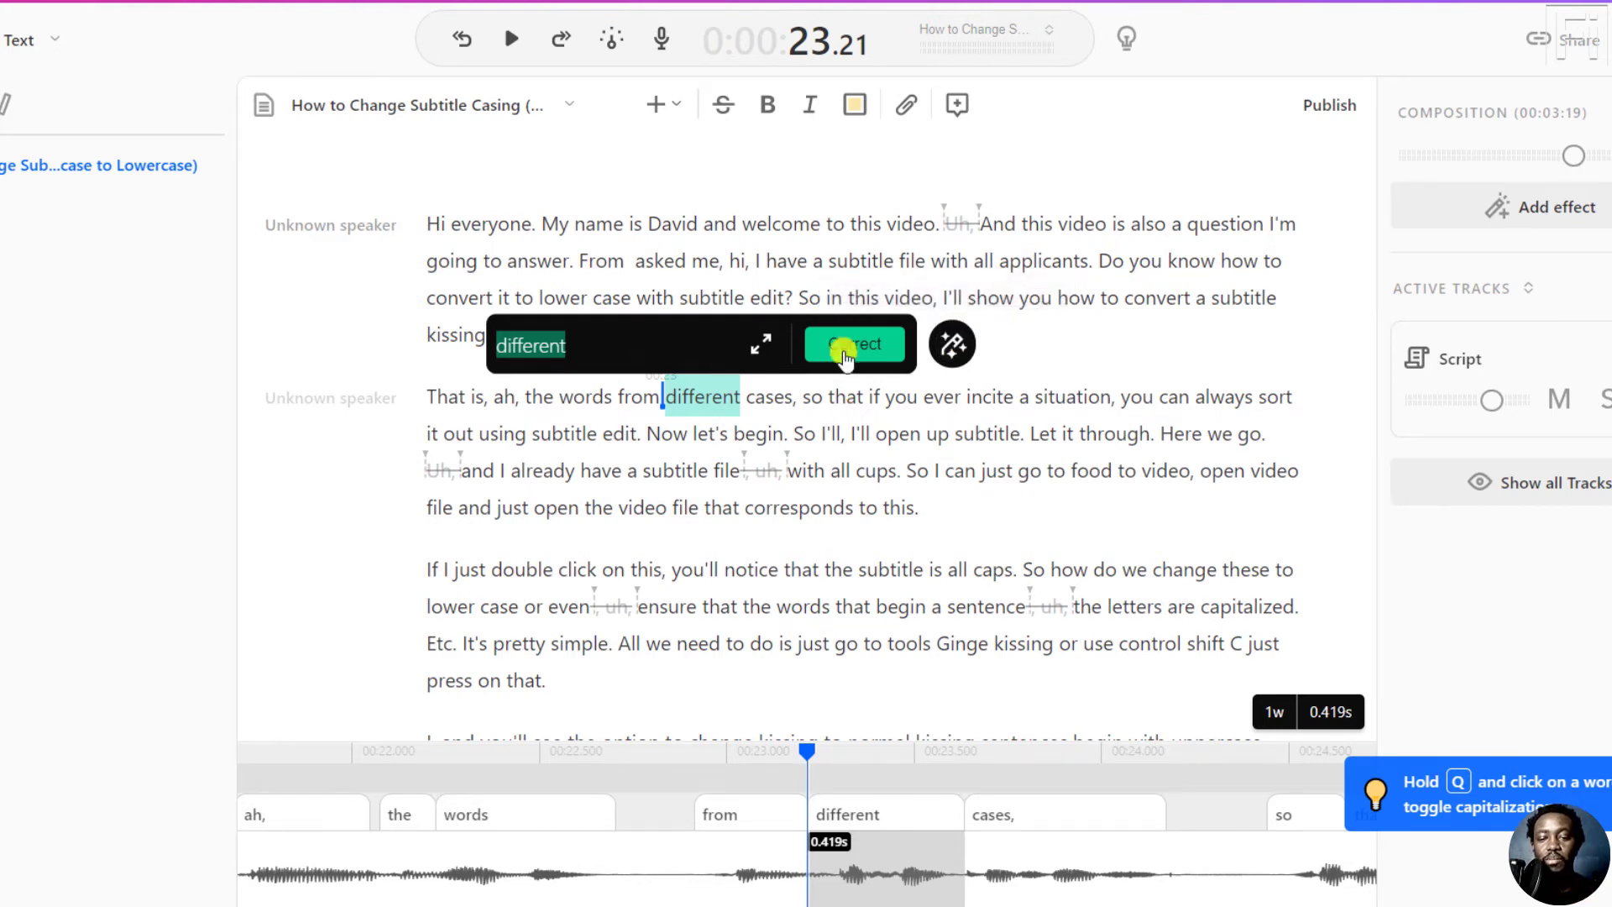
mouse_move(761, 344)
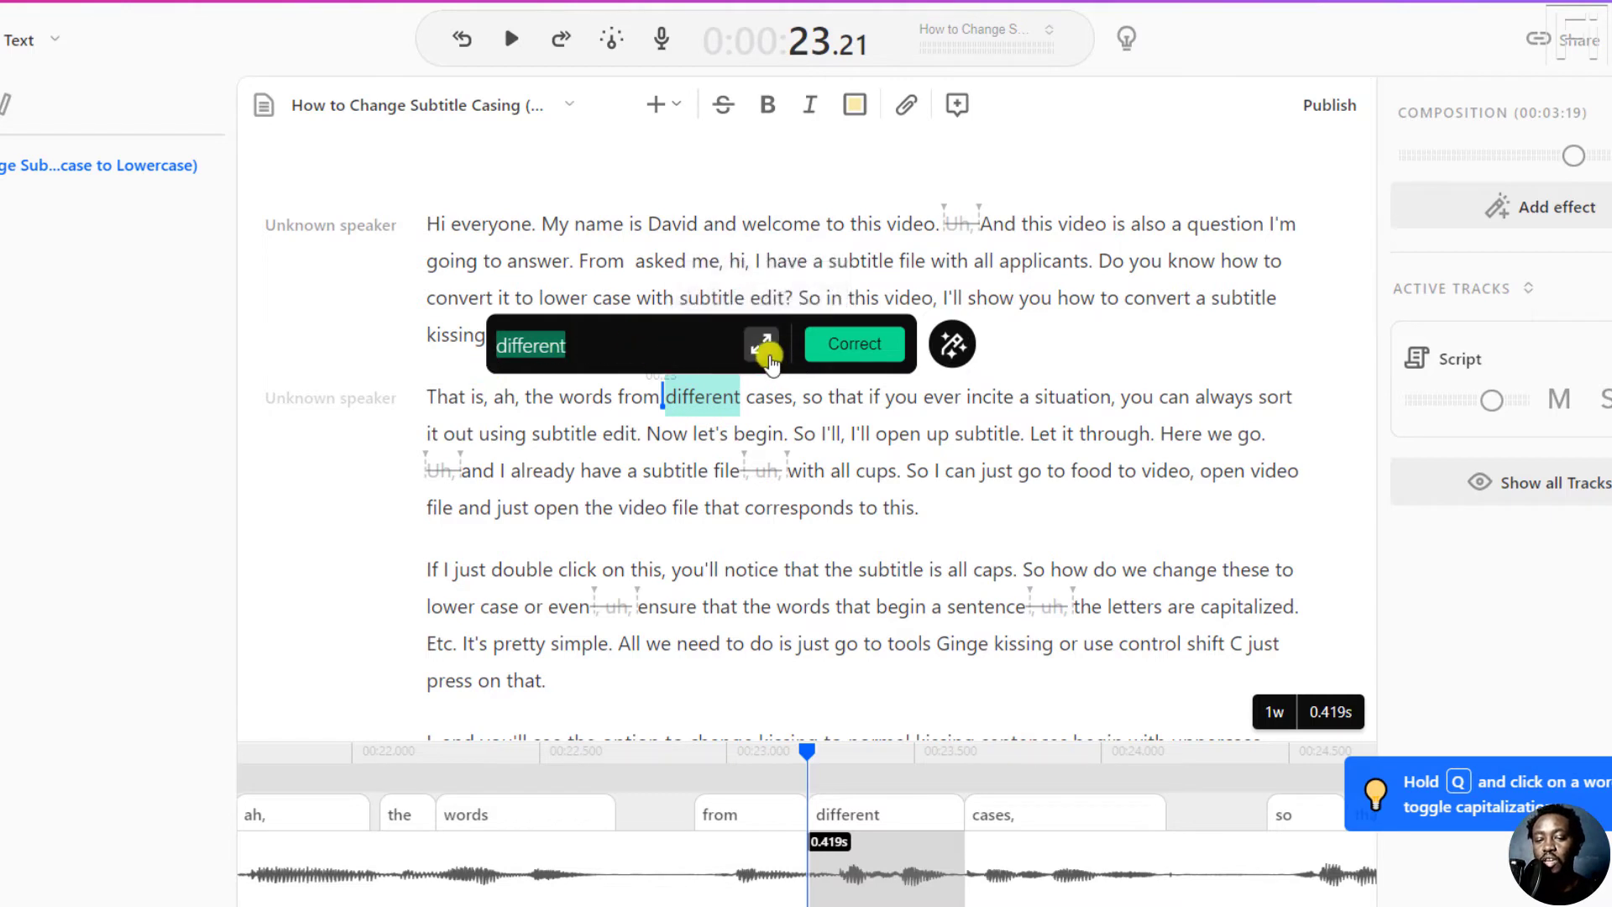
mouse_move(694, 386)
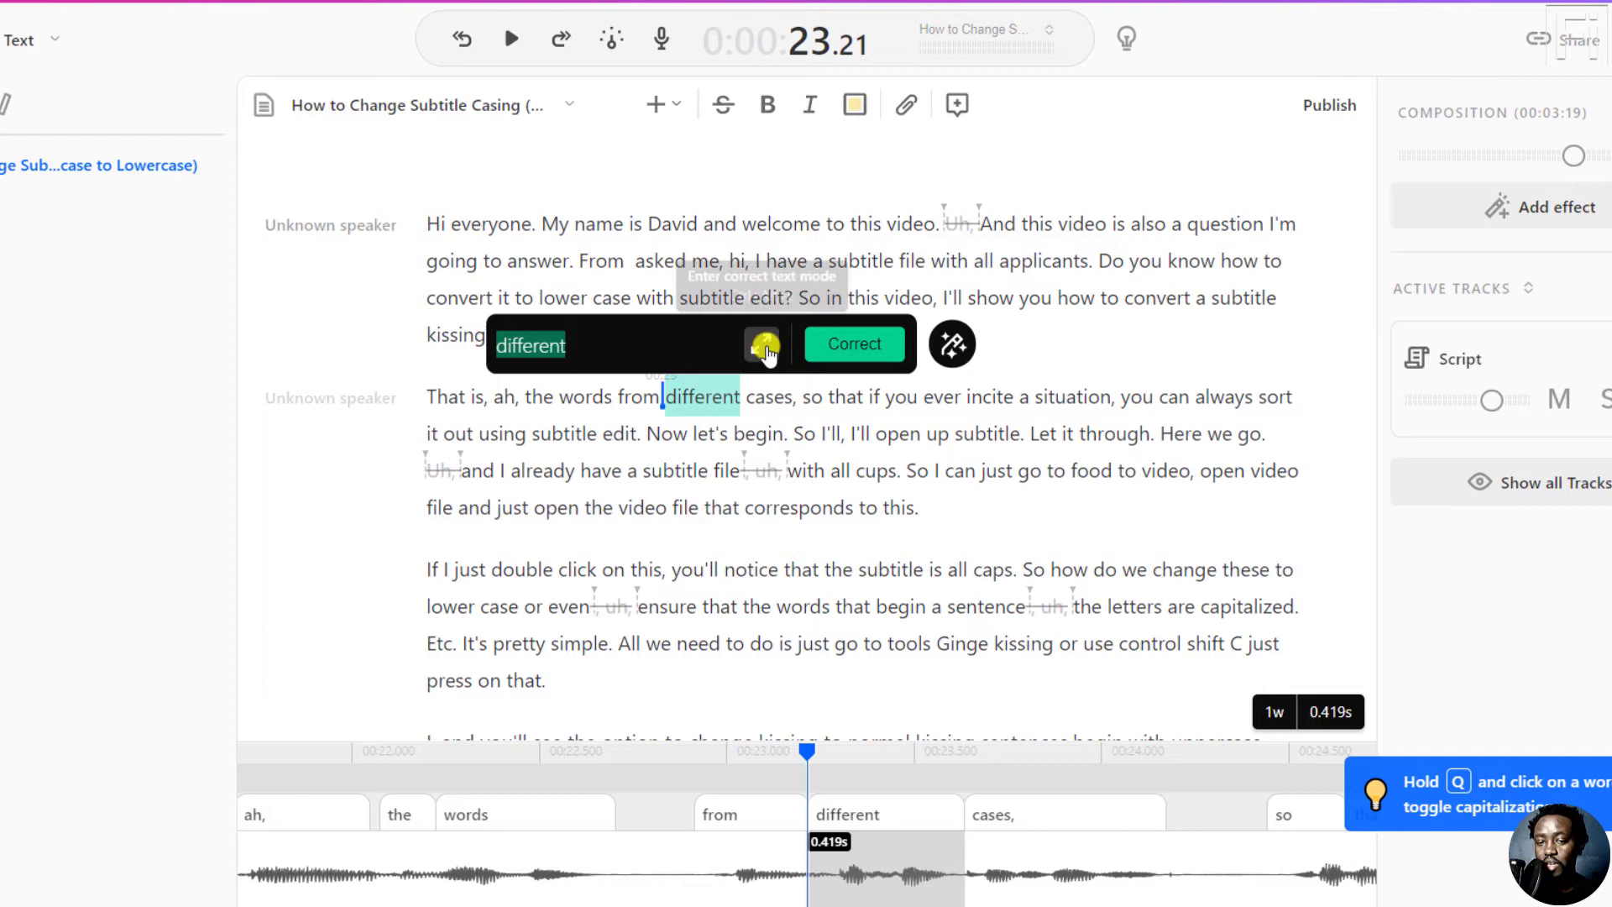
mouse_move(761, 344)
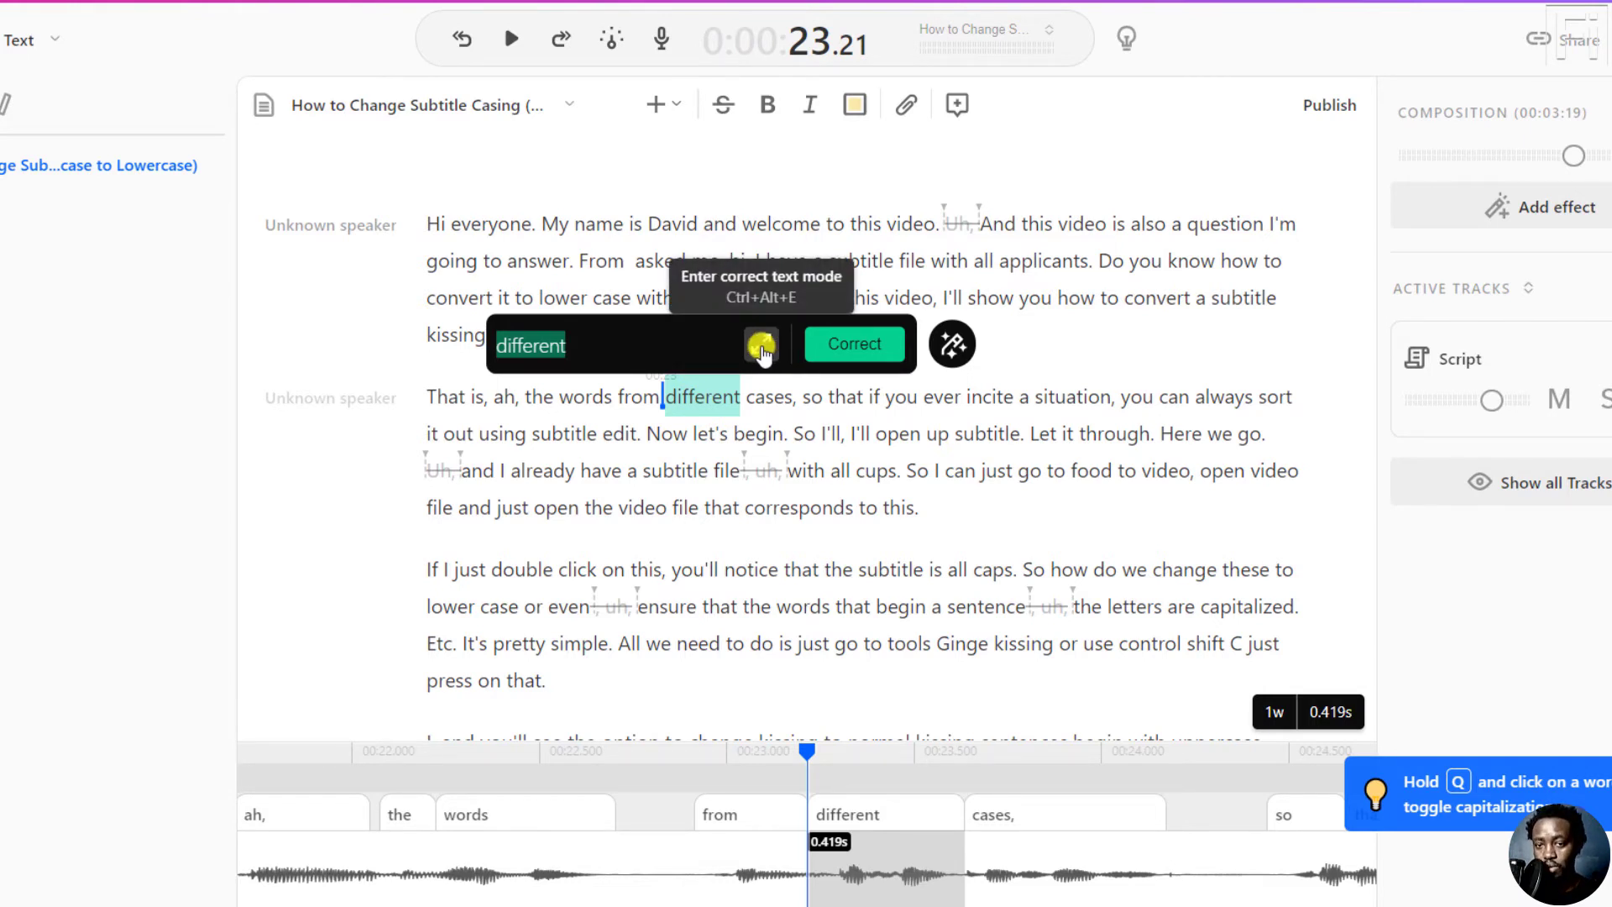
key("Ctrl+Alt+E")
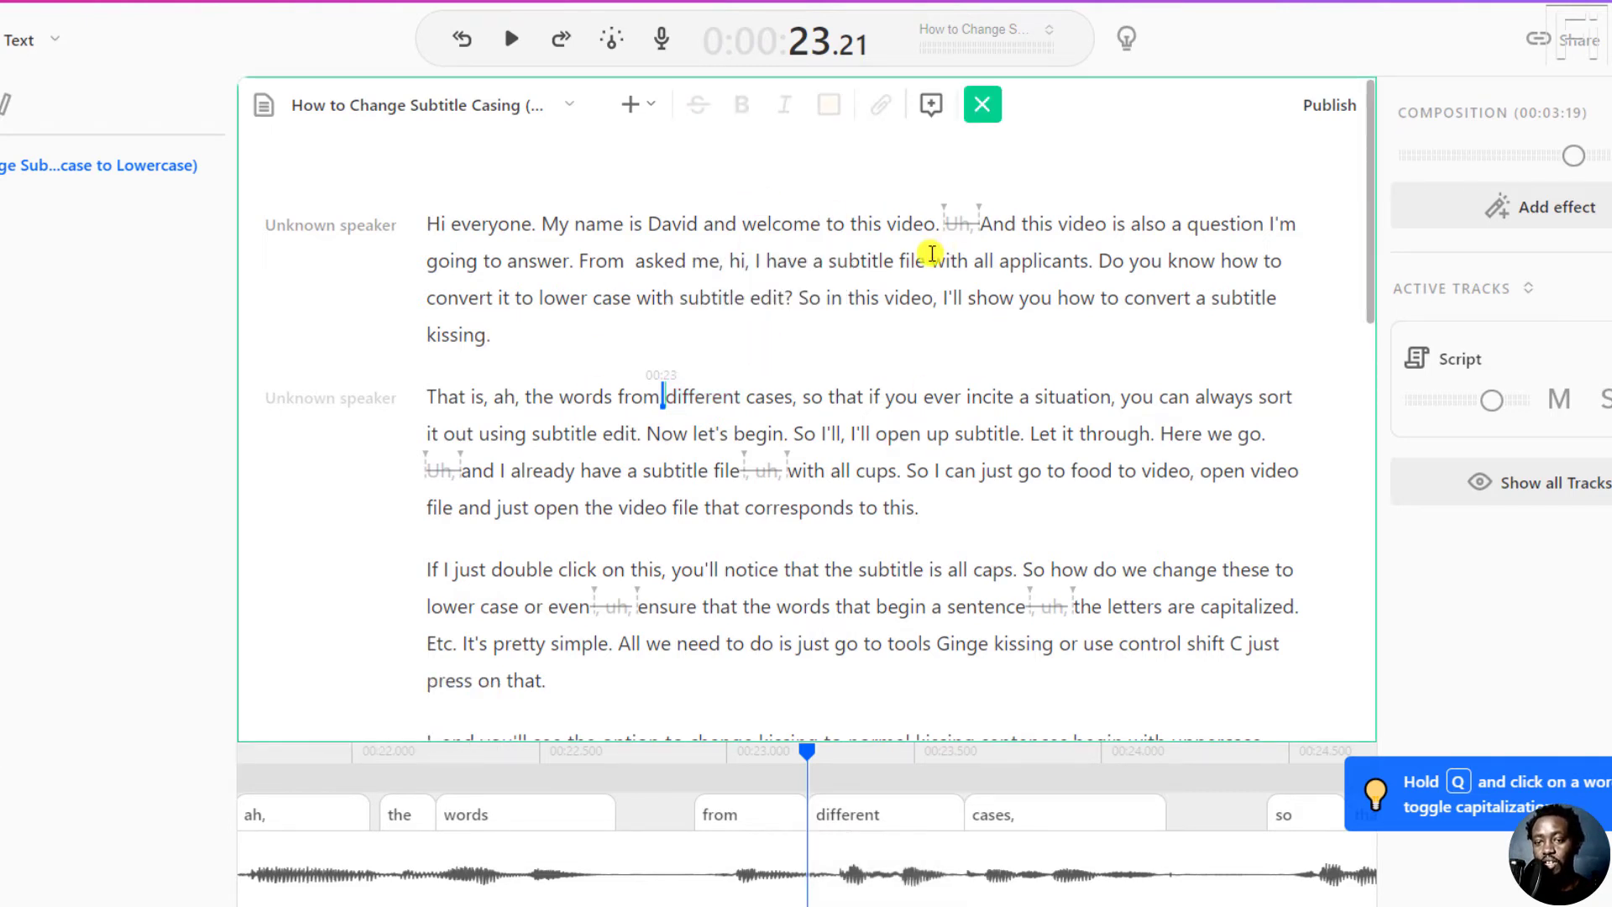
mouse_move(1088, 201)
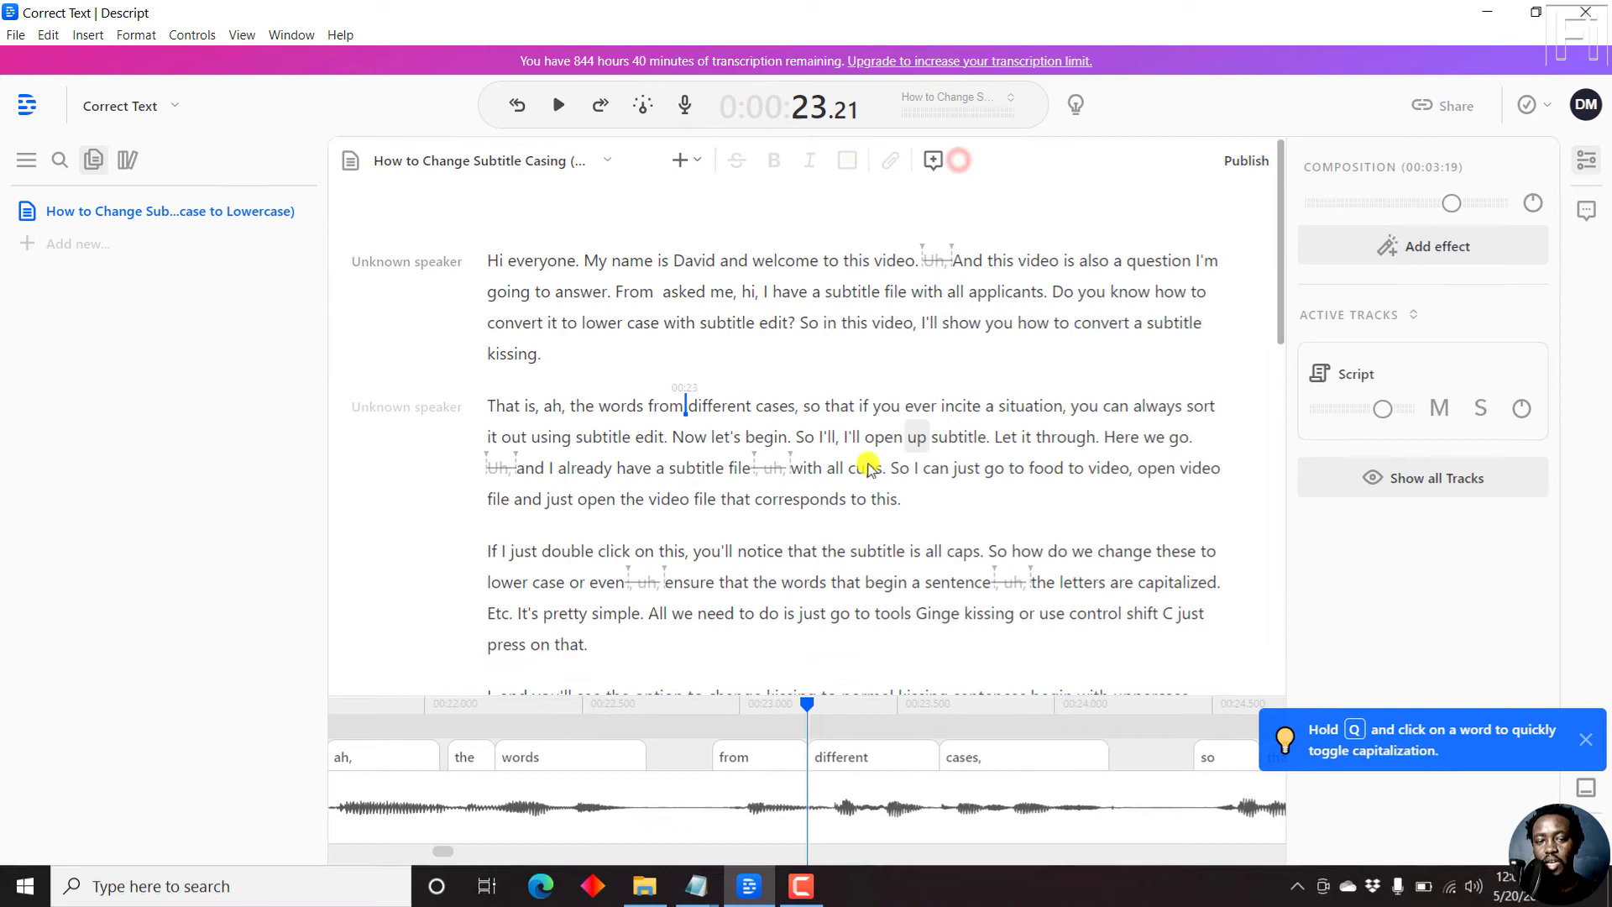
Turn on Correct Text mode via Edit > Toggle Correct Text.
left_click(47, 34)
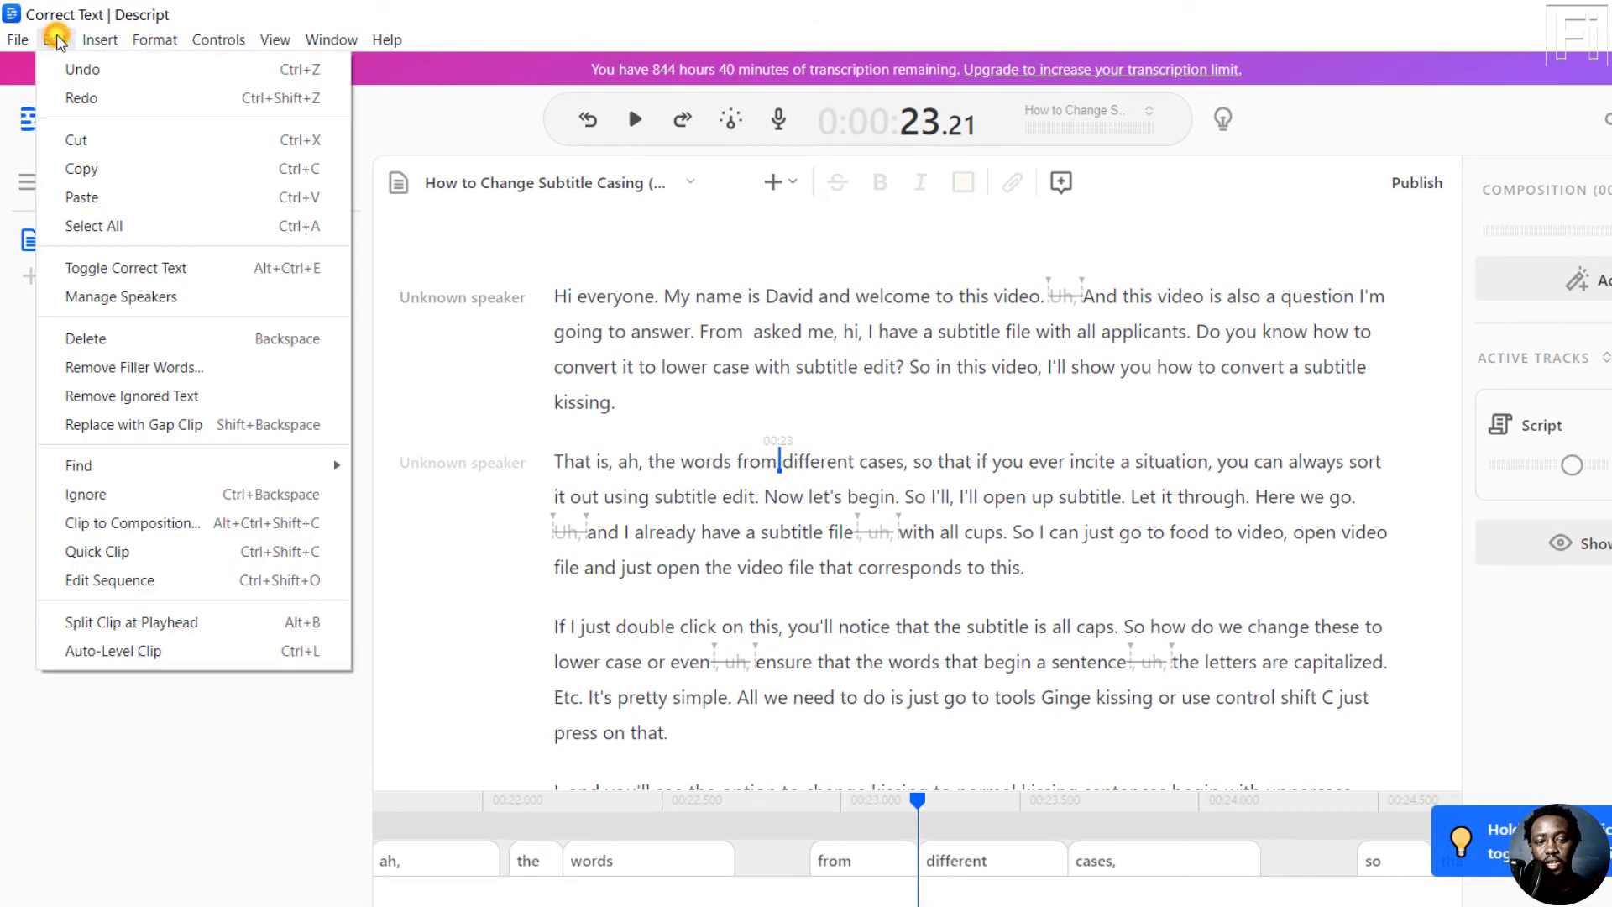
mouse_move(212, 267)
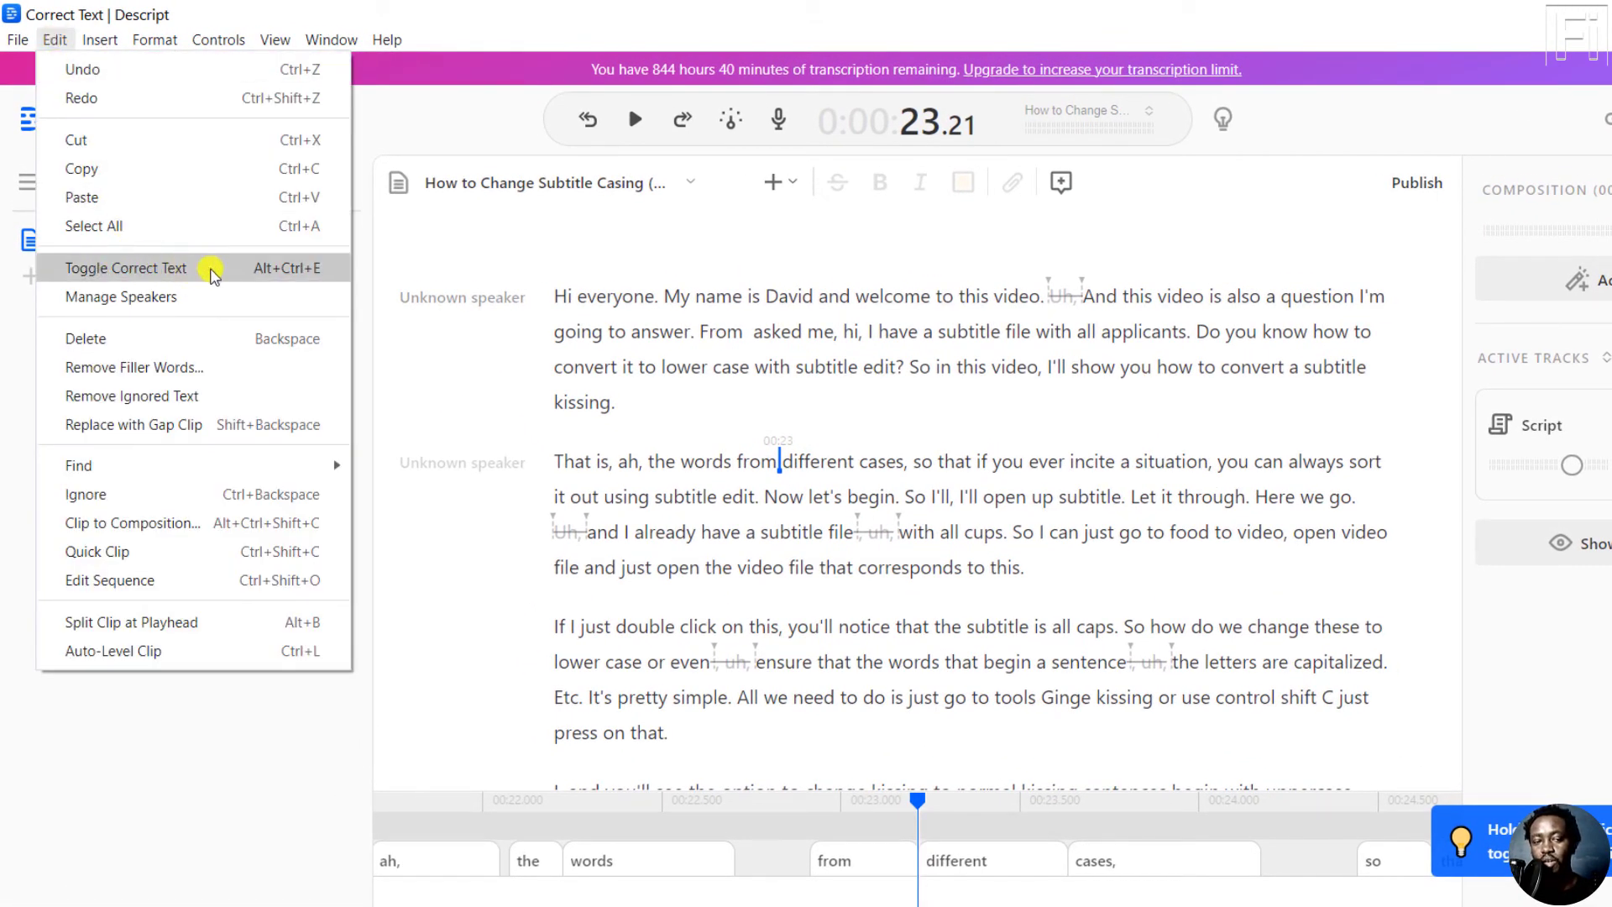
left_click(126, 267)
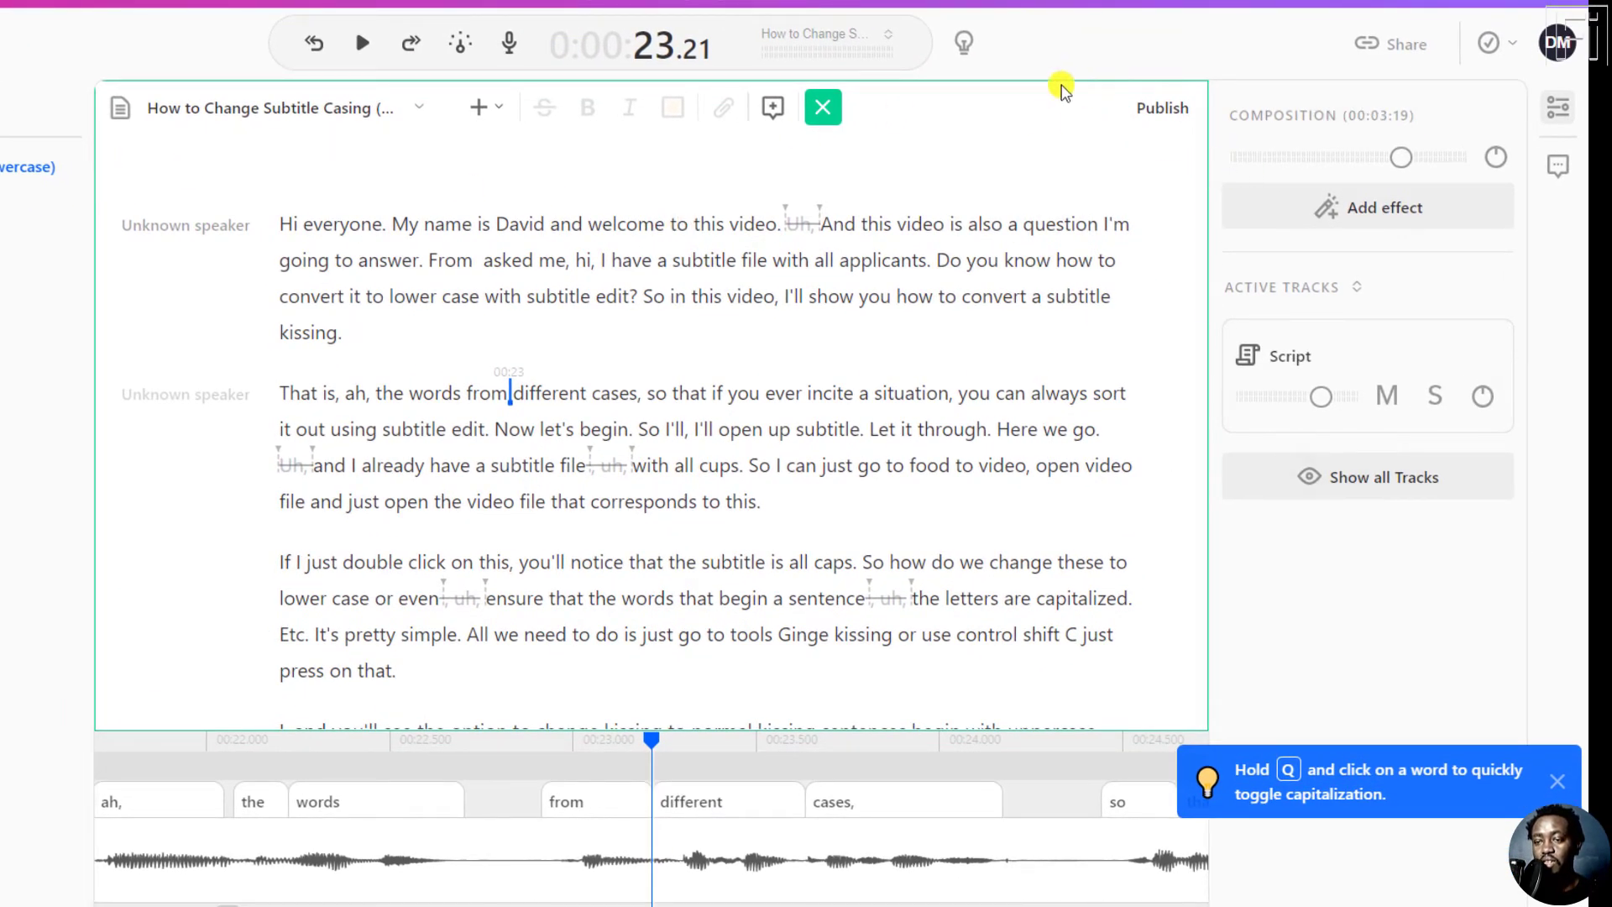
mouse_move(821, 108)
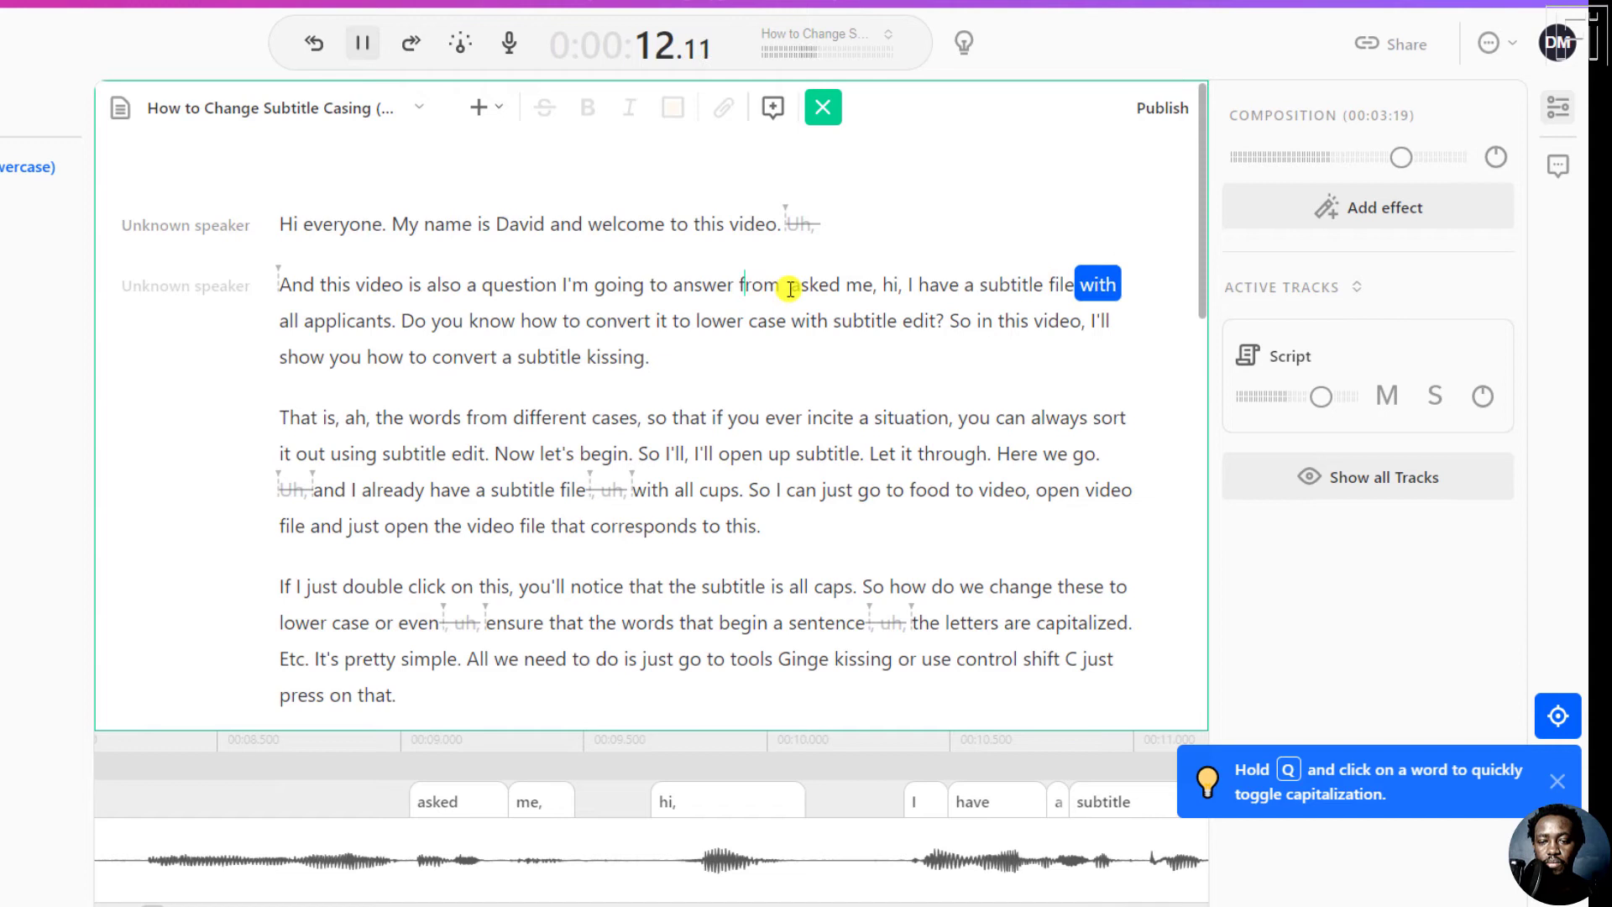
Insert 'Nguyen and Nguyen' before 'asked me' and begin the quoted question paragraph.
left_click(362, 44)
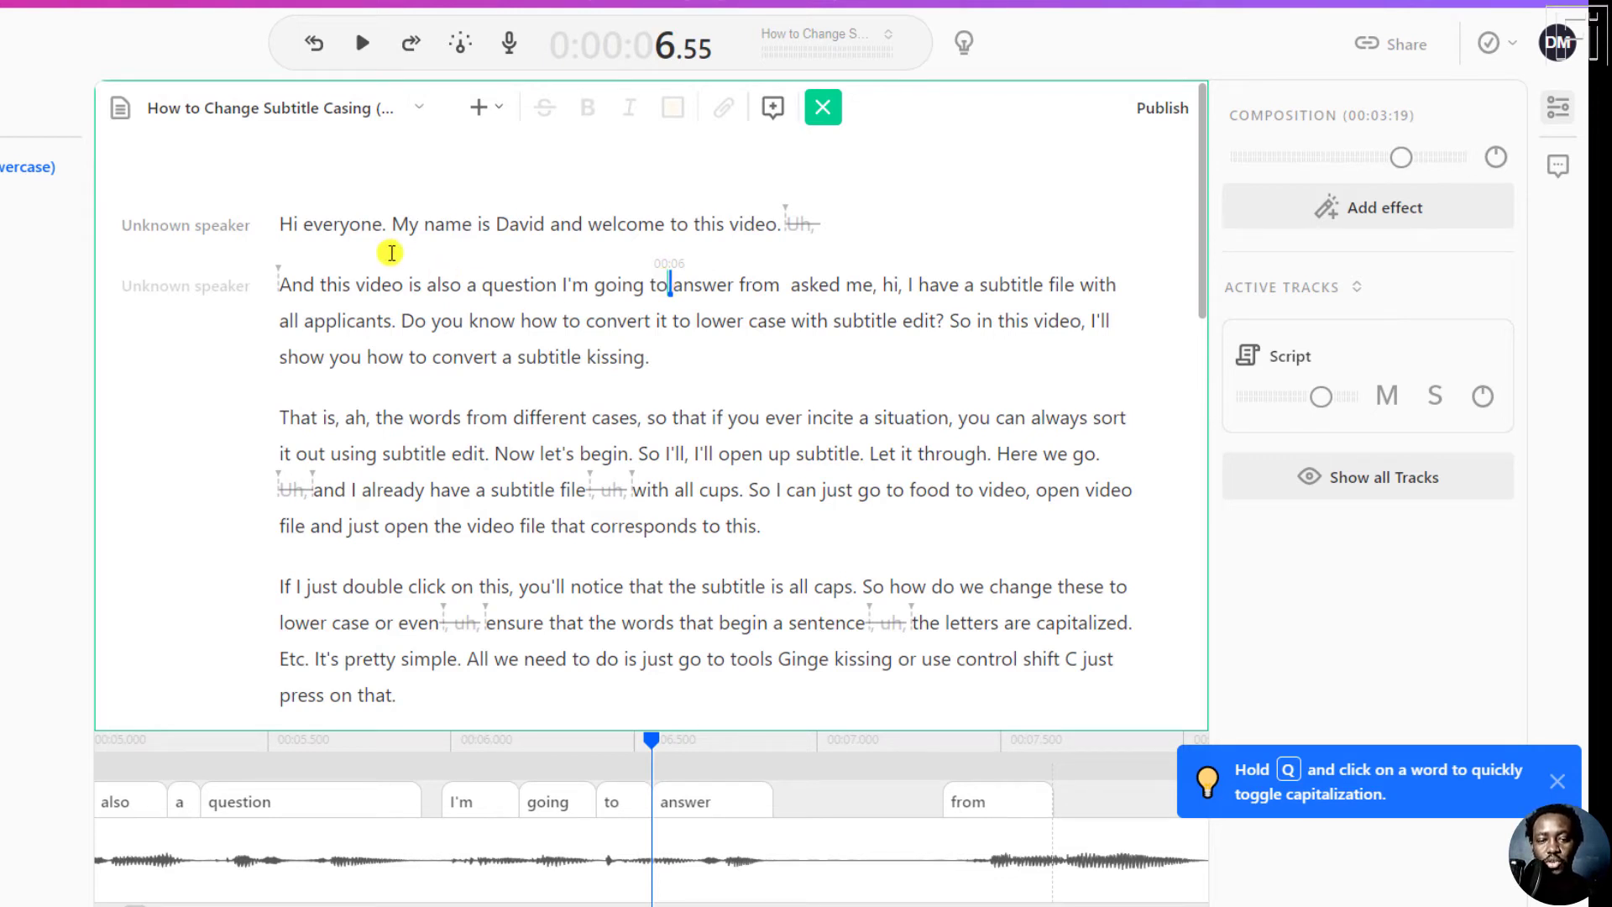
left_click(361, 44)
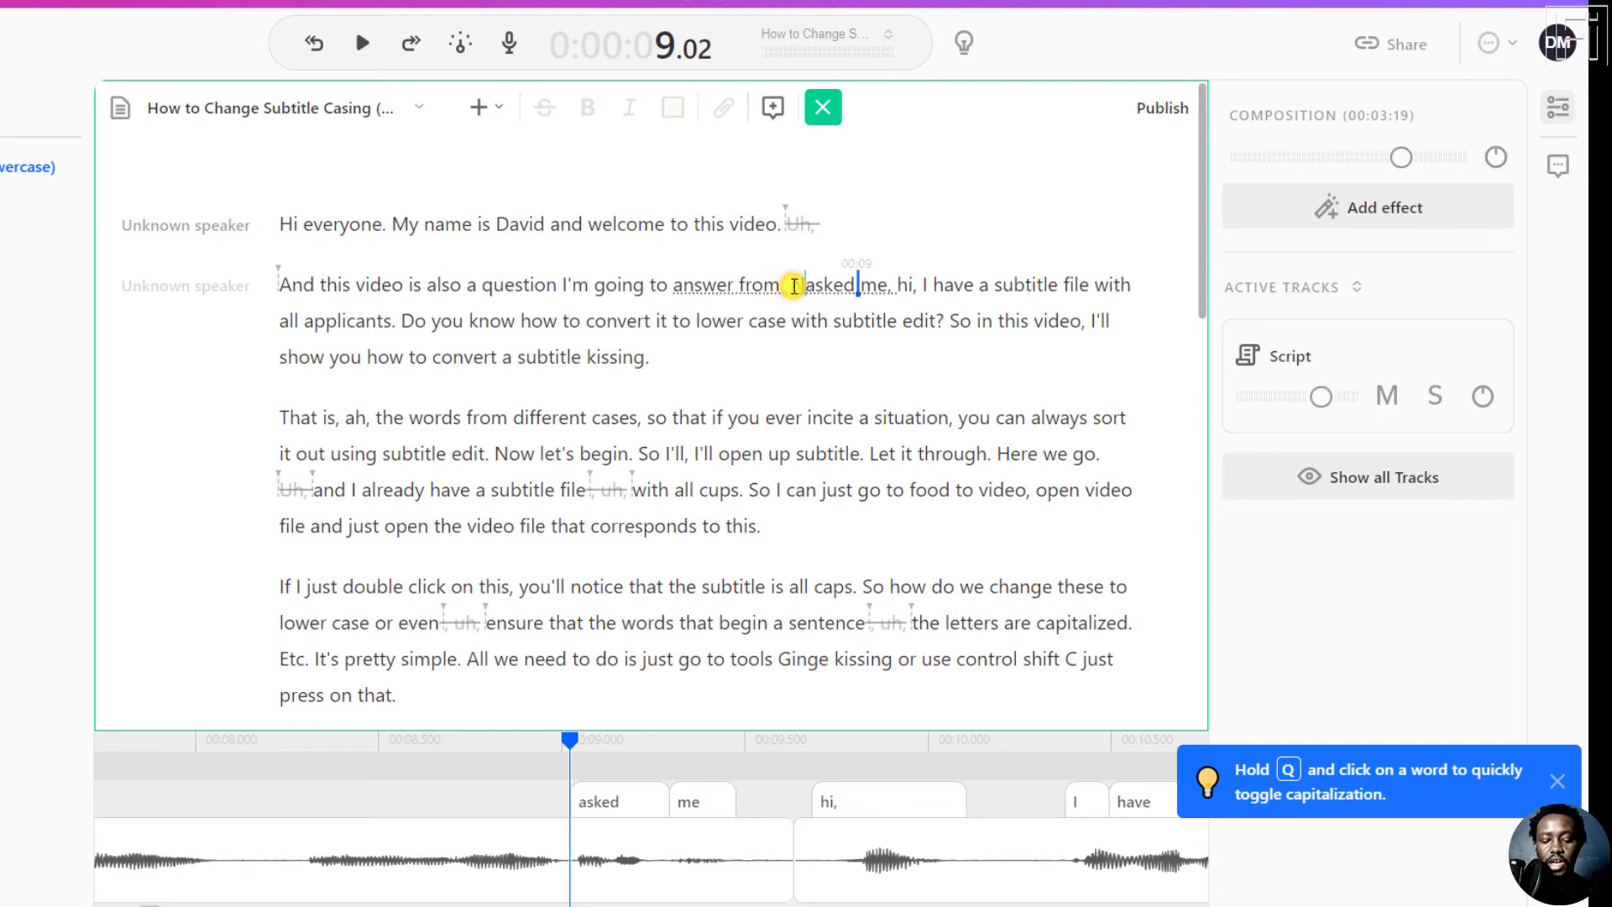
type("guyen")
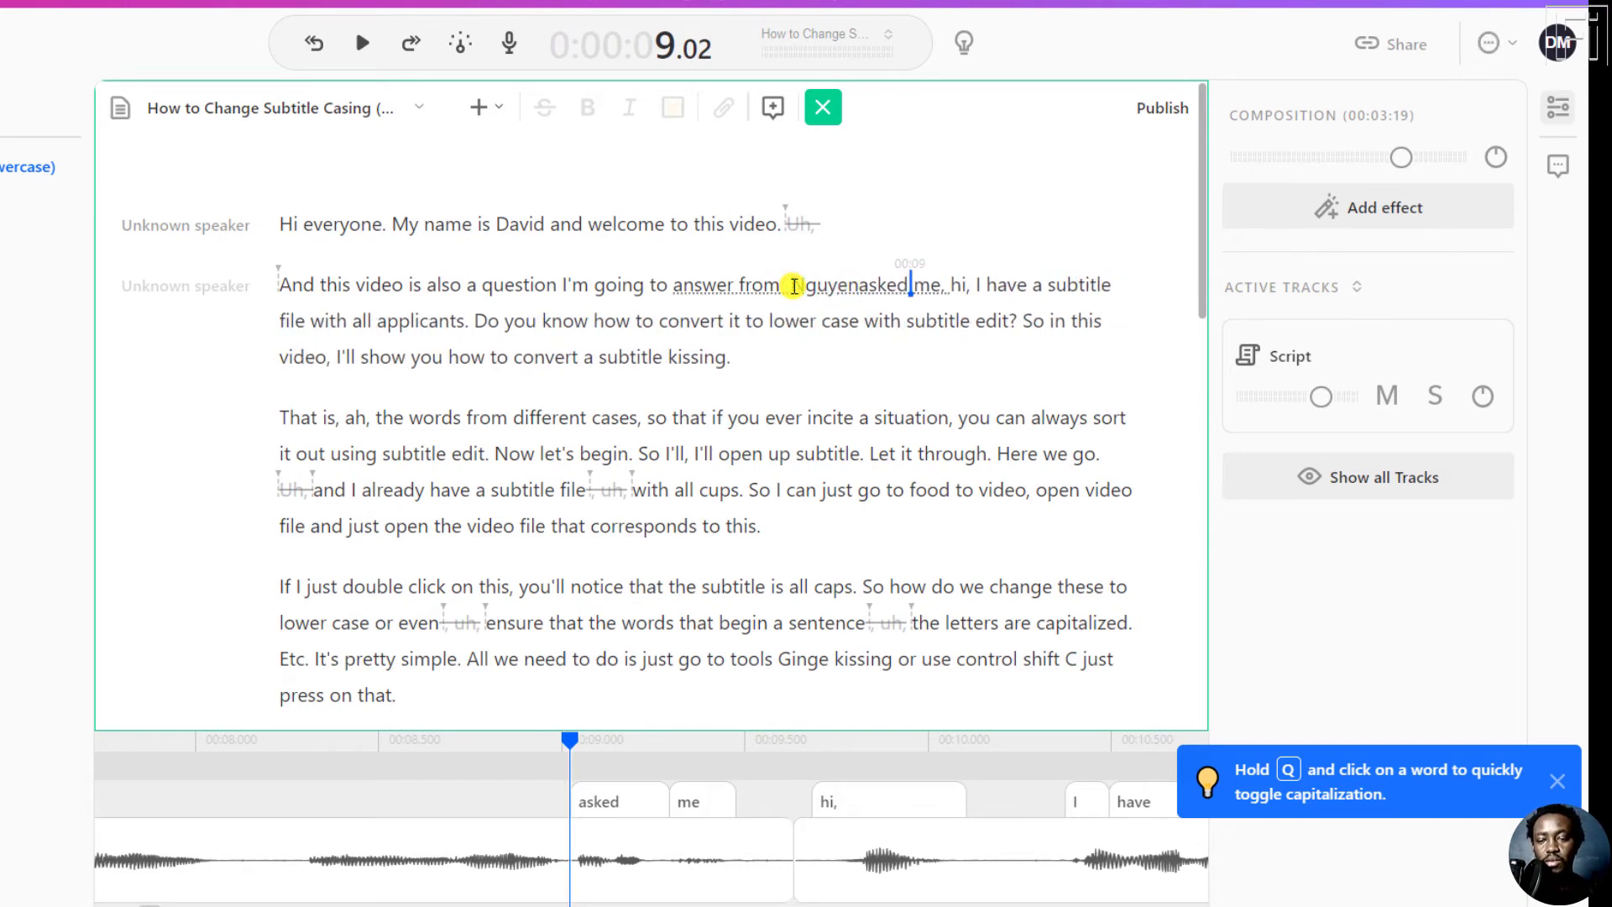
left_click(363, 44)
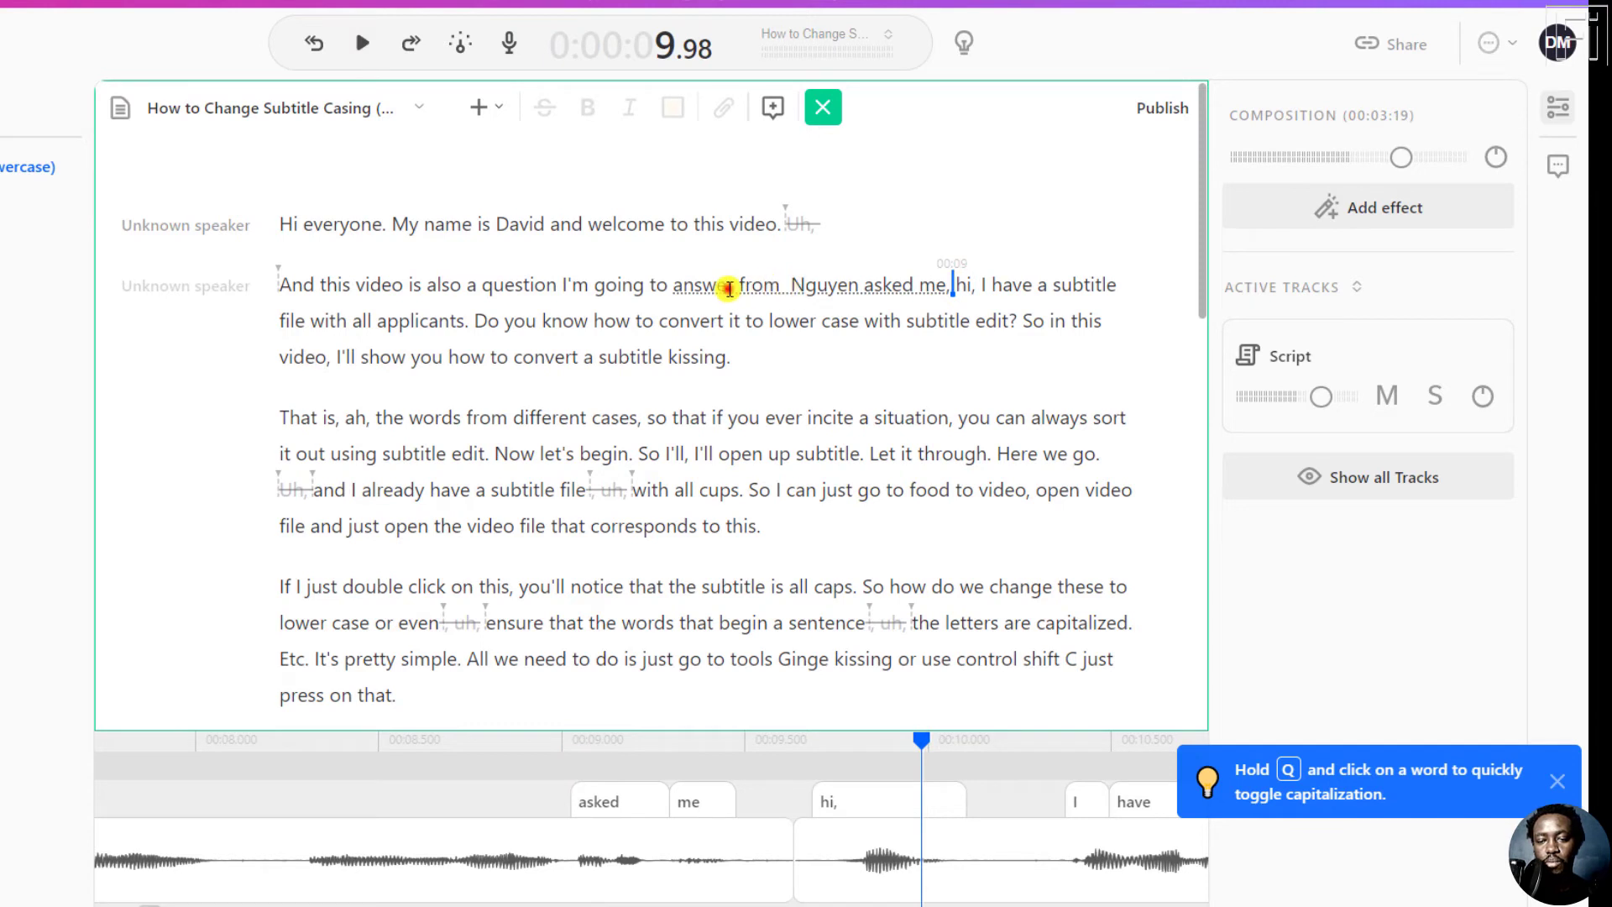
left_click(360, 43)
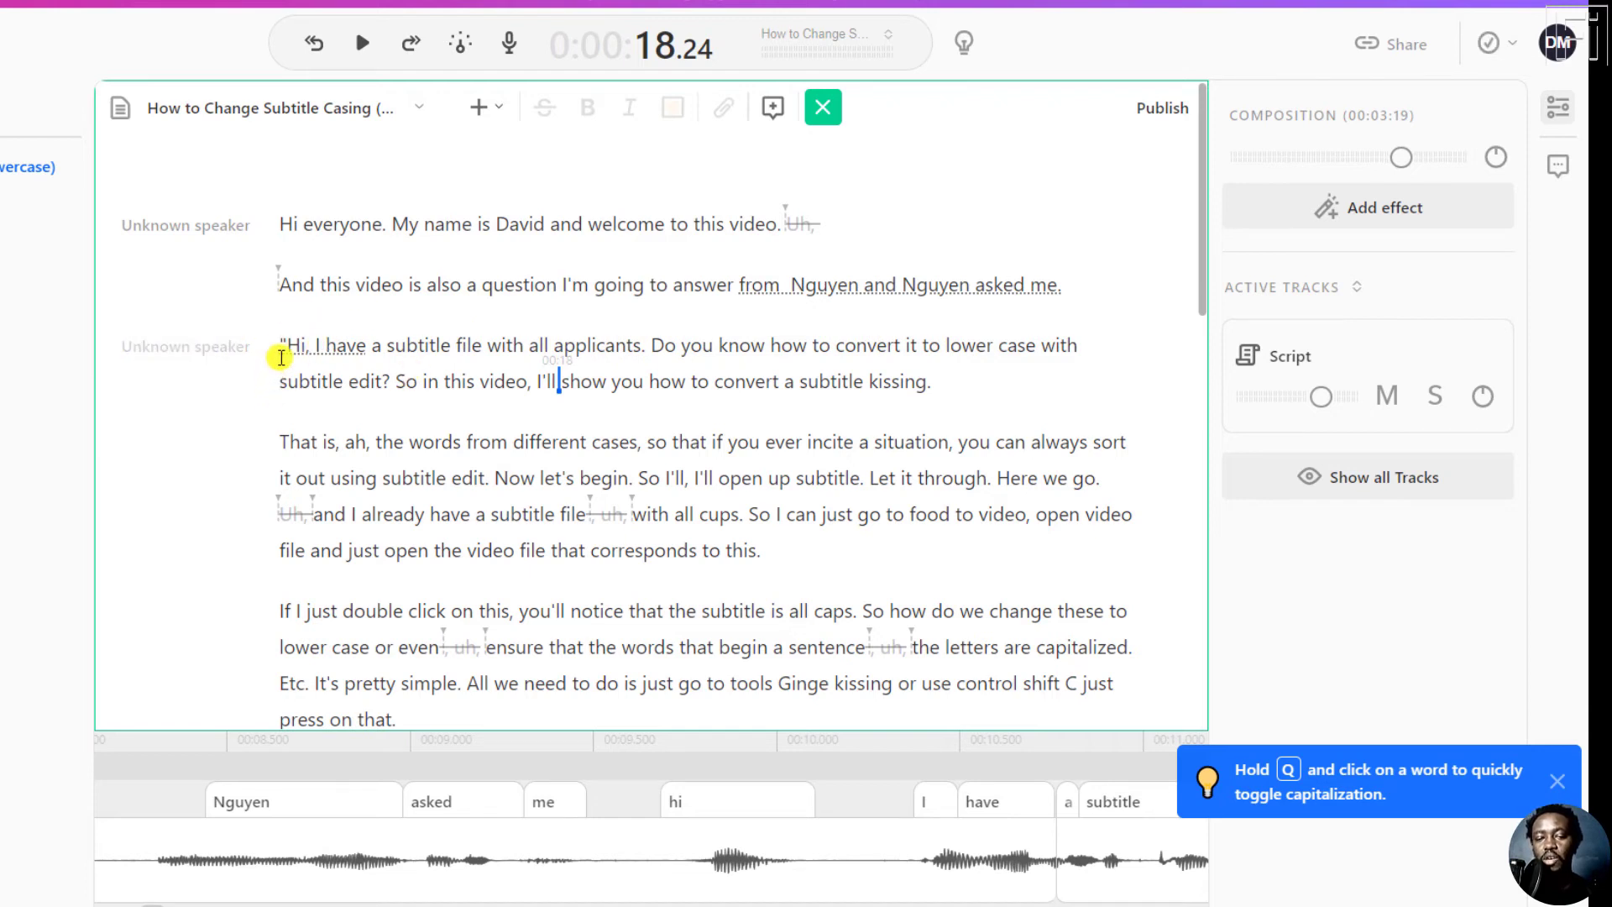
Fix 'uppercase', capitalize 'Subtitle Edit?"', and start 'So in this video' as its own paragraph.
left_click(286, 346)
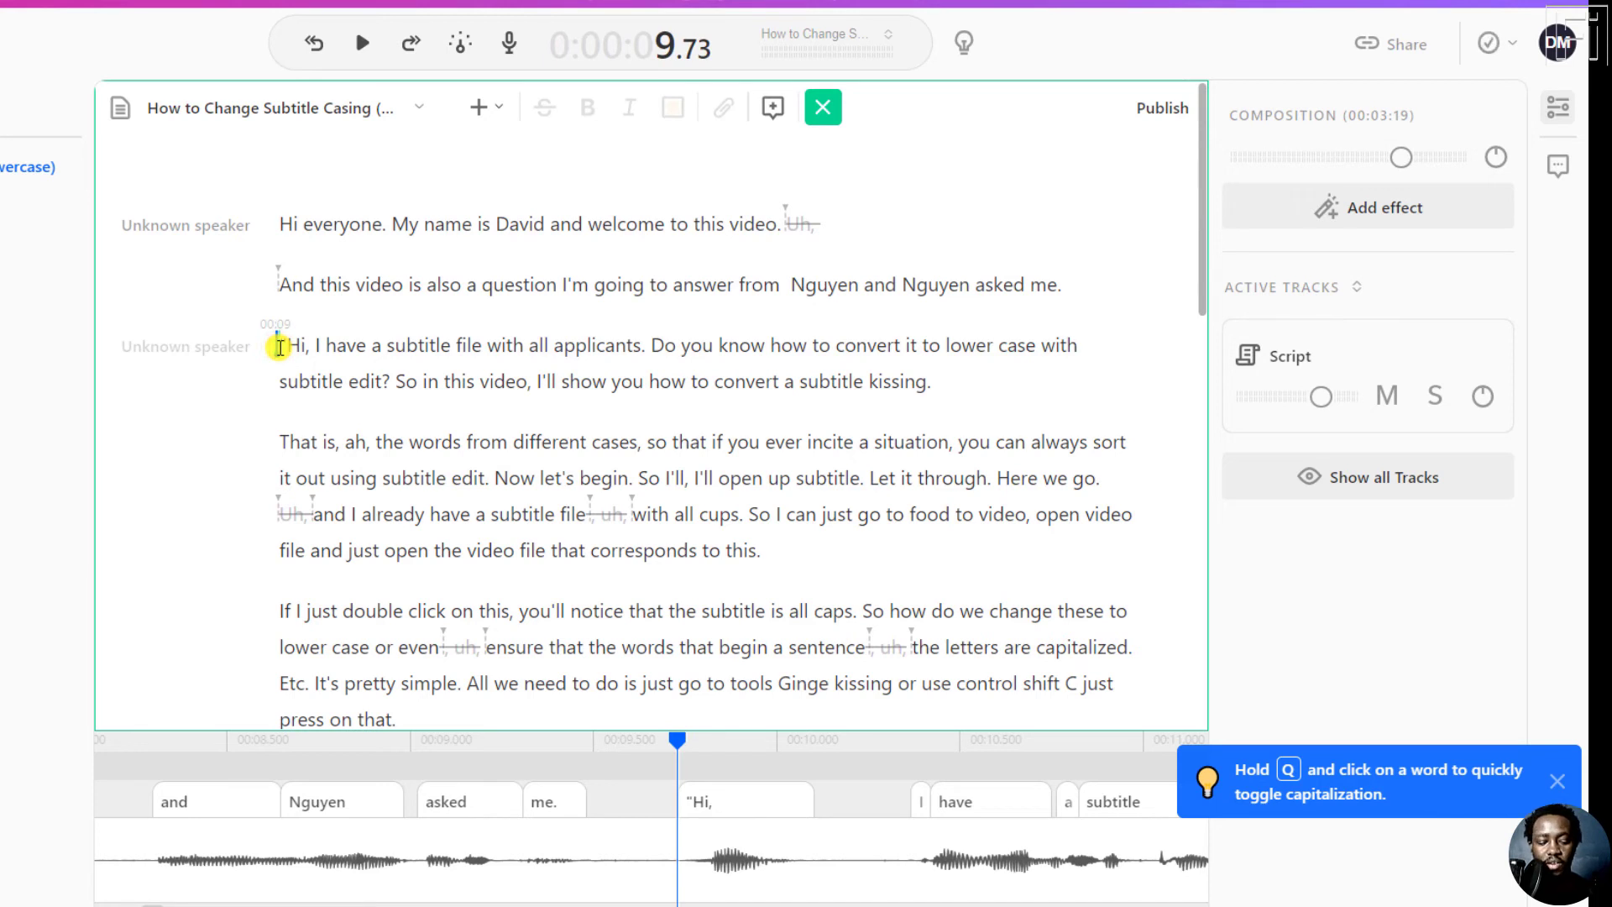
left_click(361, 43)
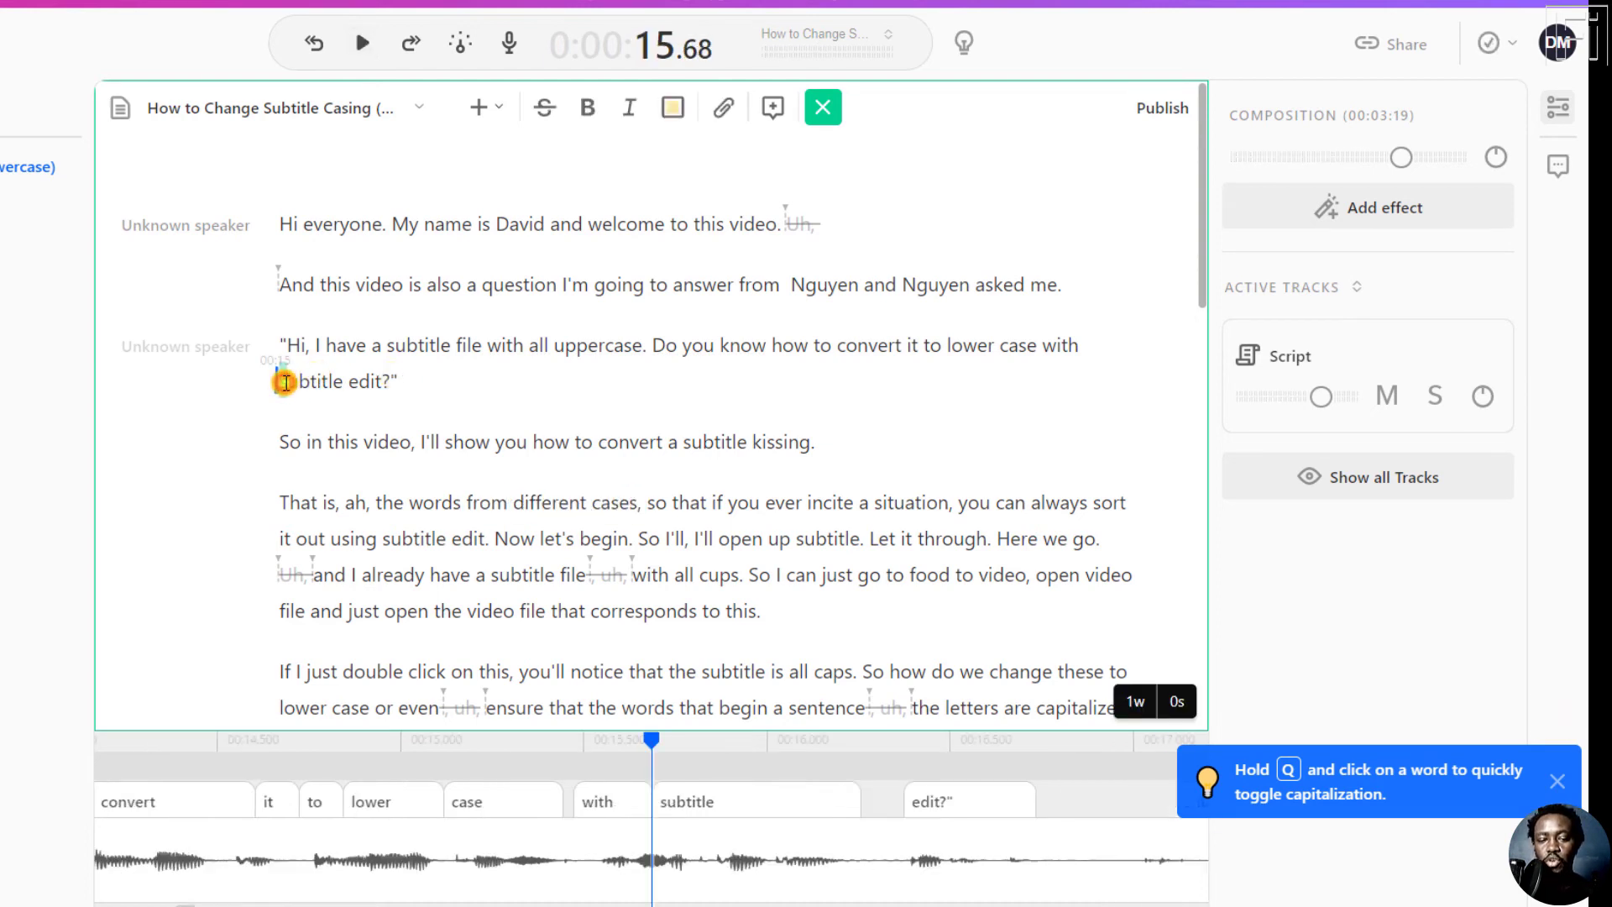
left_click(309, 382)
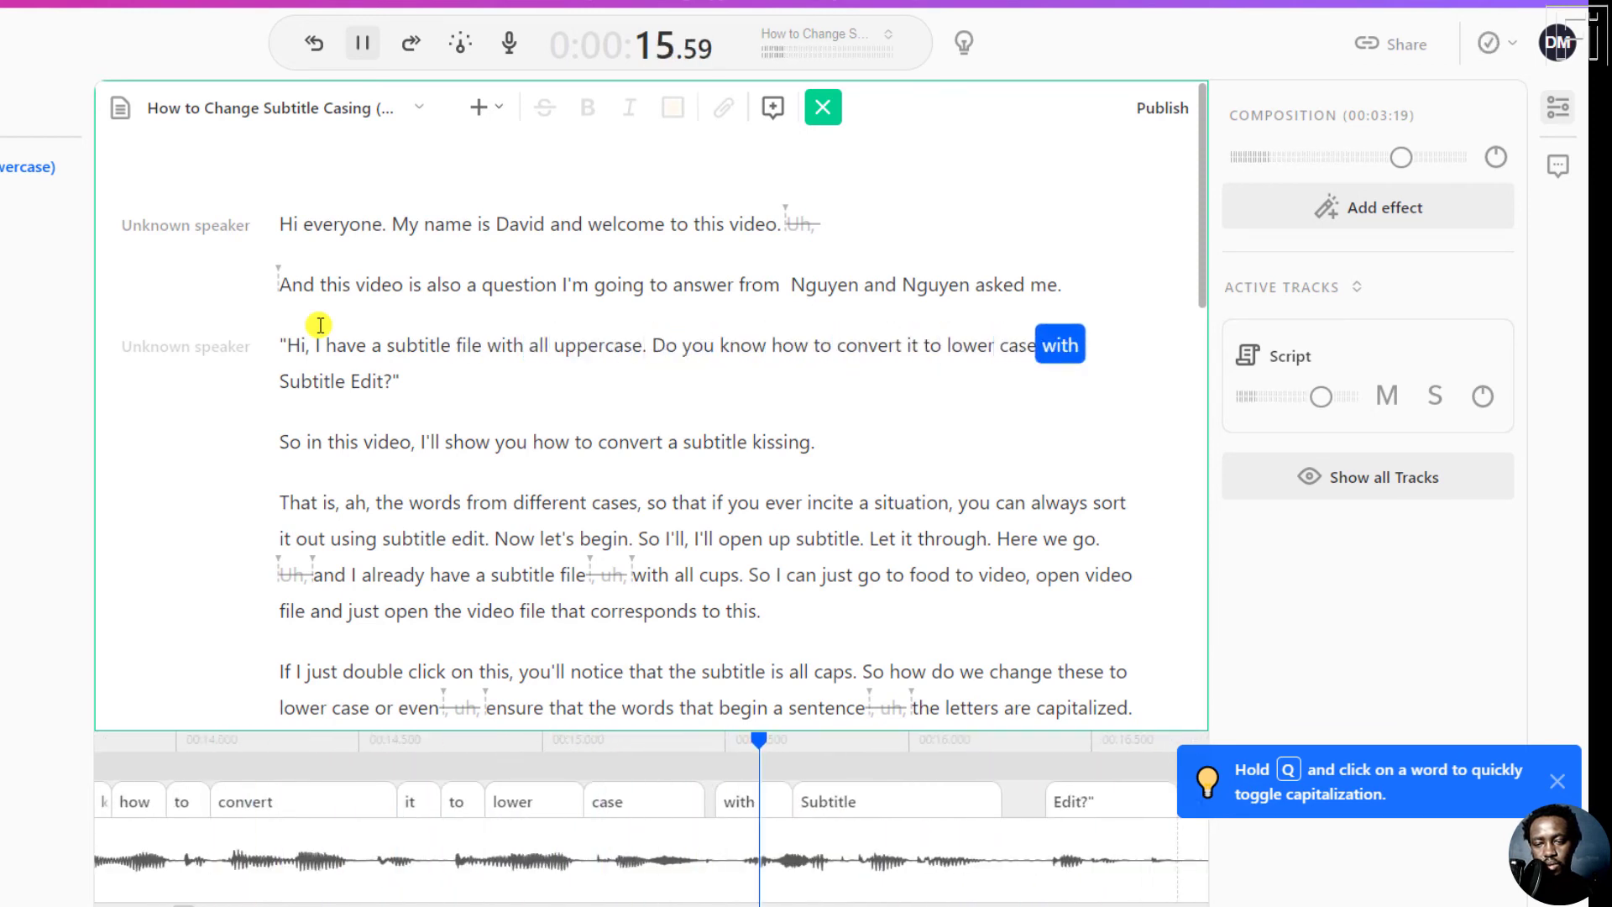
left_click(361, 43)
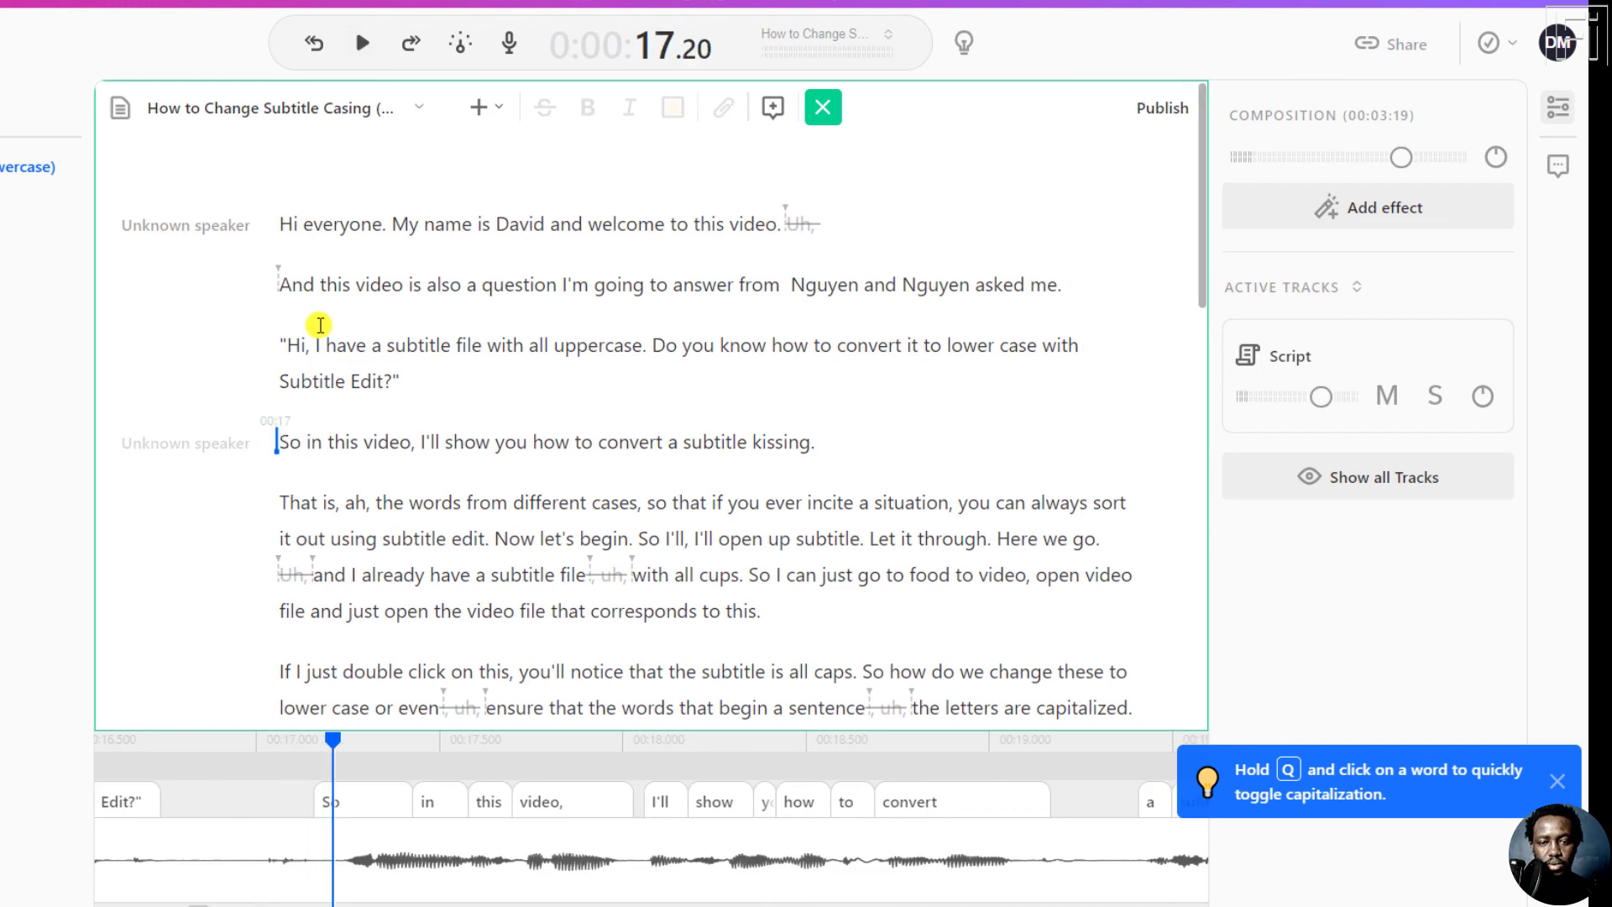
mouse_move(608, 345)
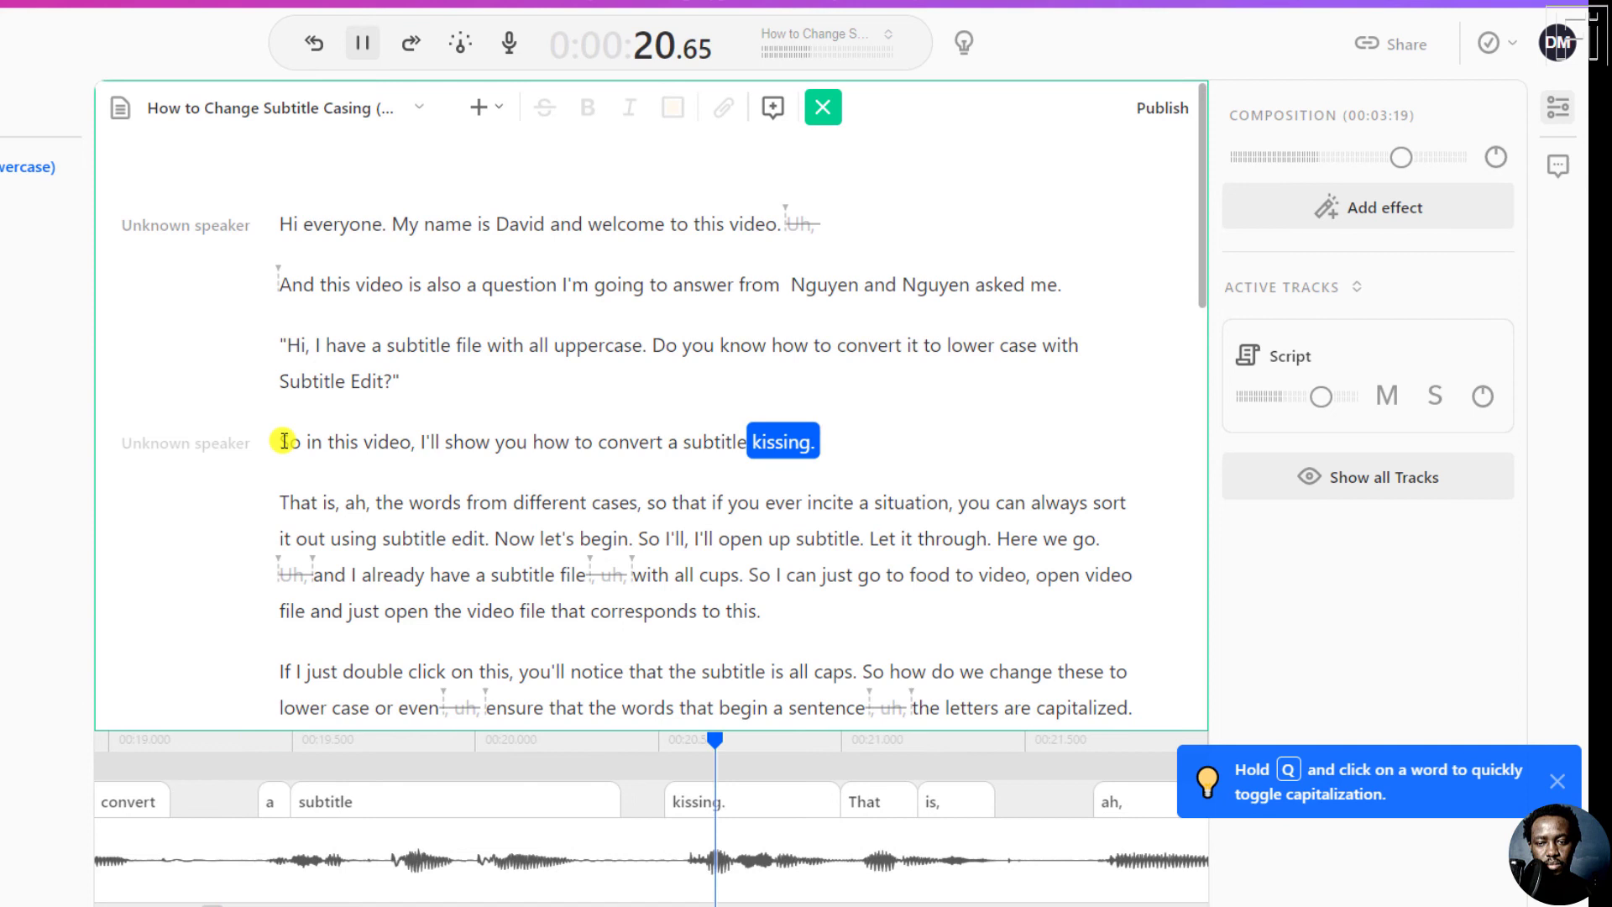
Correct 'kissing' to 'casing' and merge with the next paragraph.
left_click(361, 44)
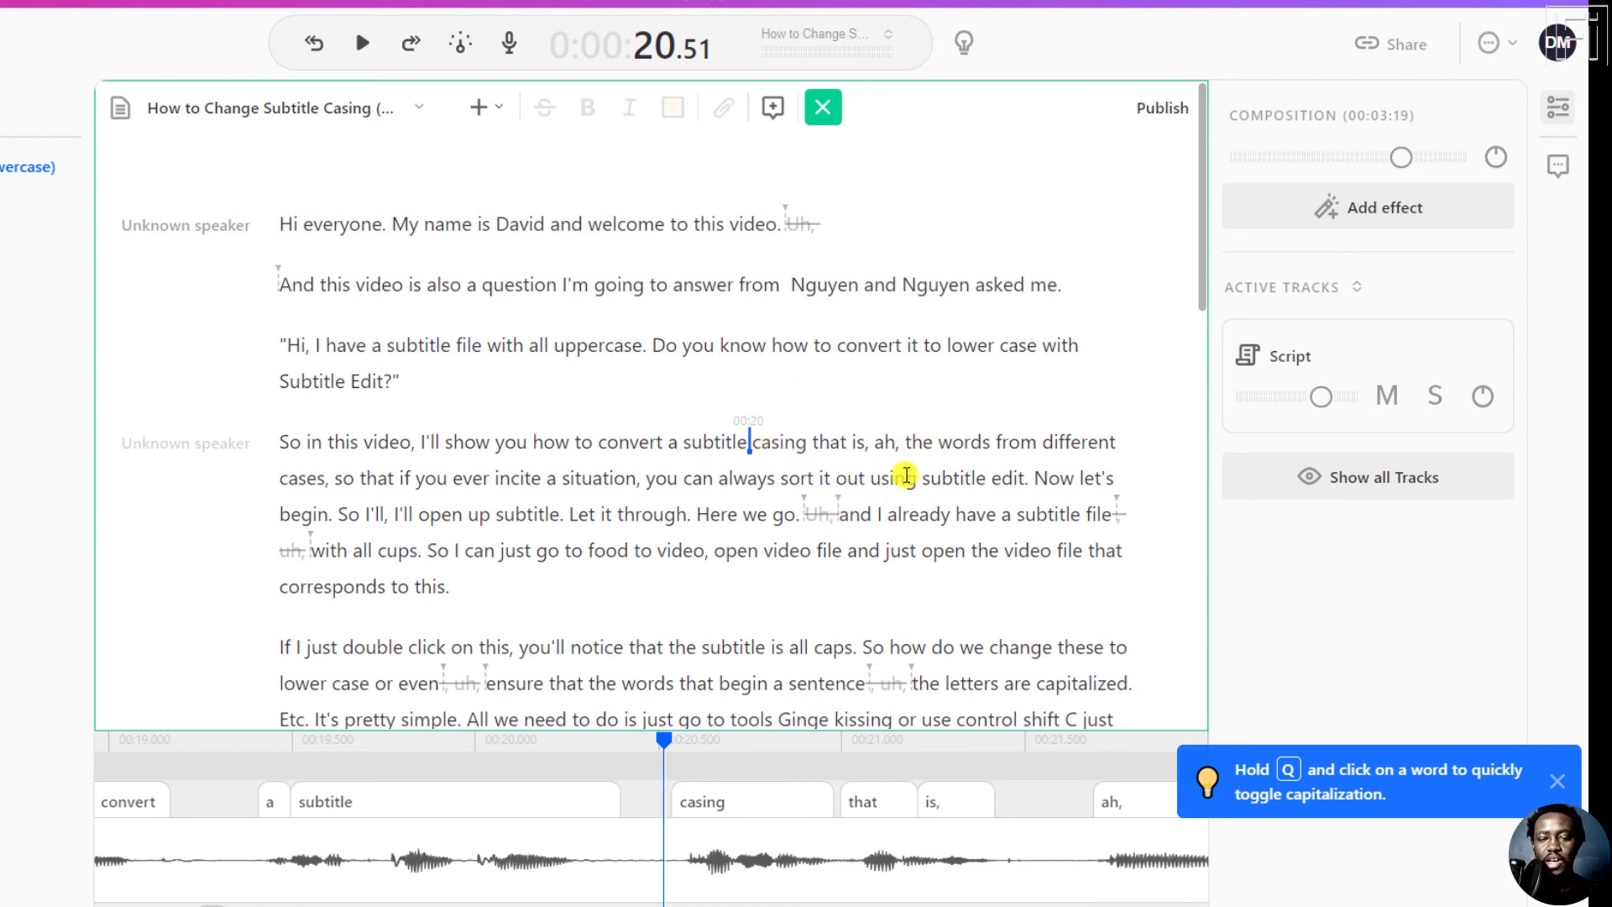
mouse_move(732, 359)
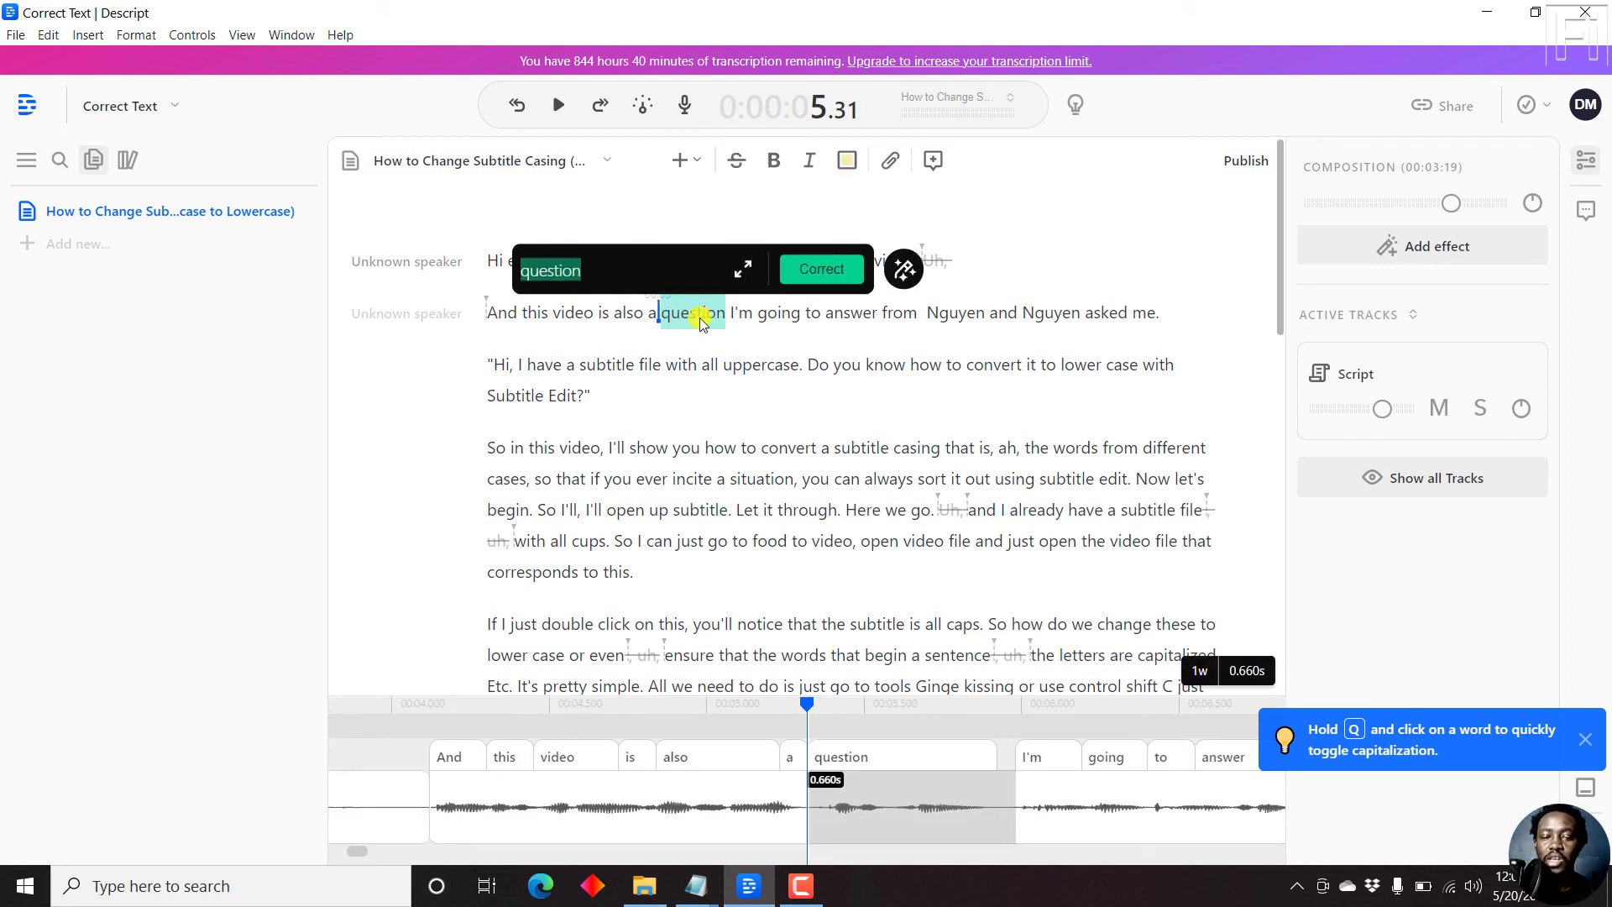
mouse_move(964, 313)
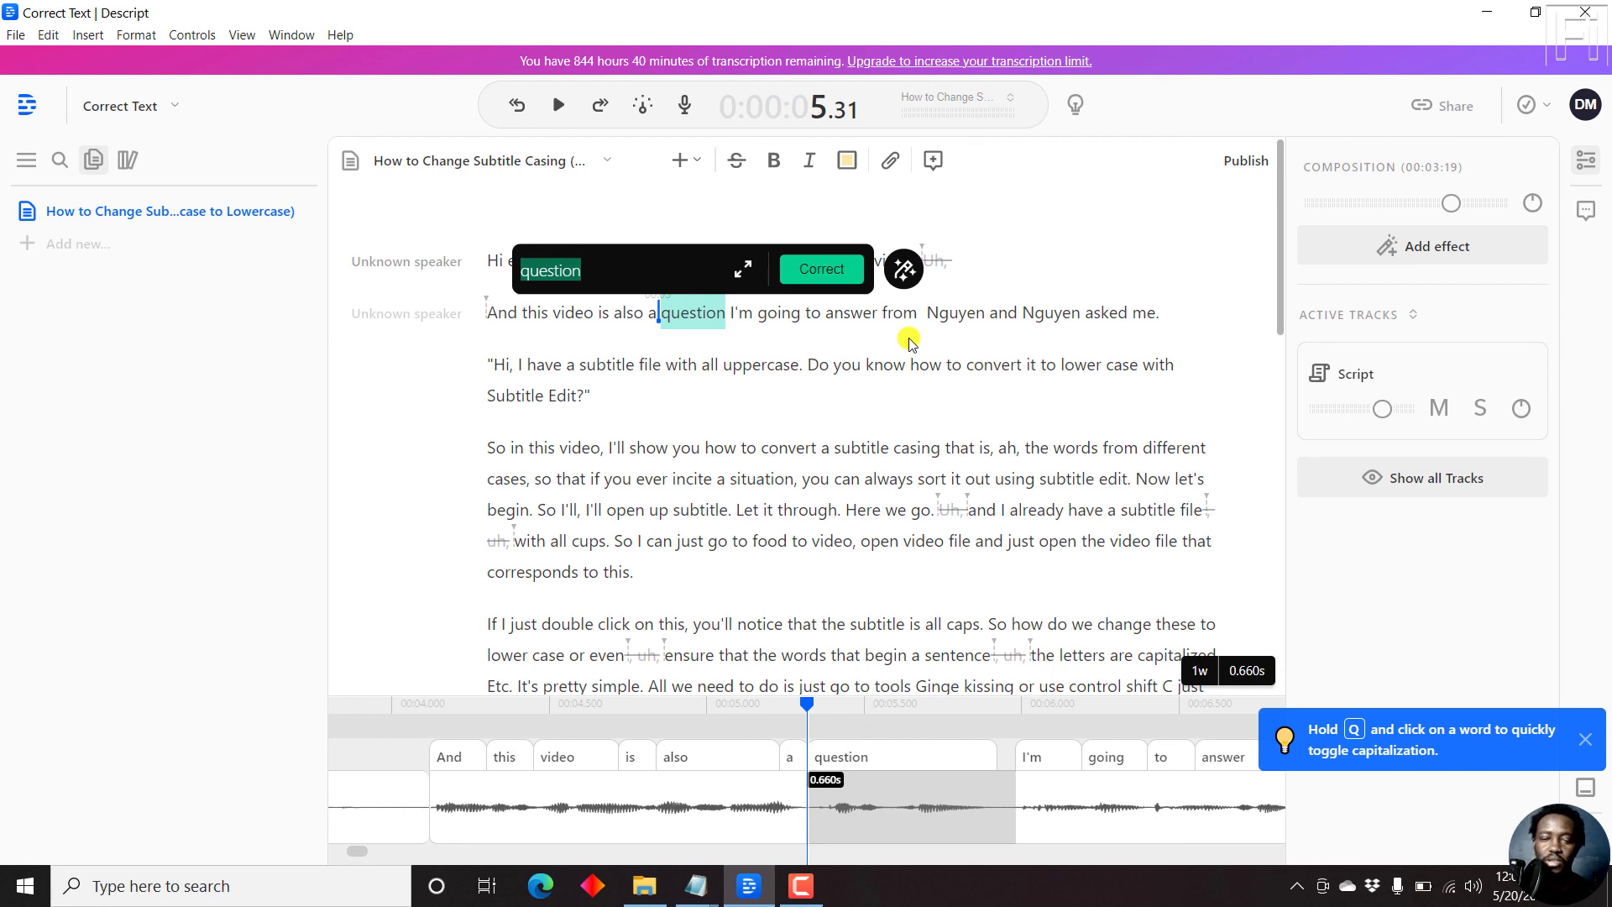
mouse_move(935, 228)
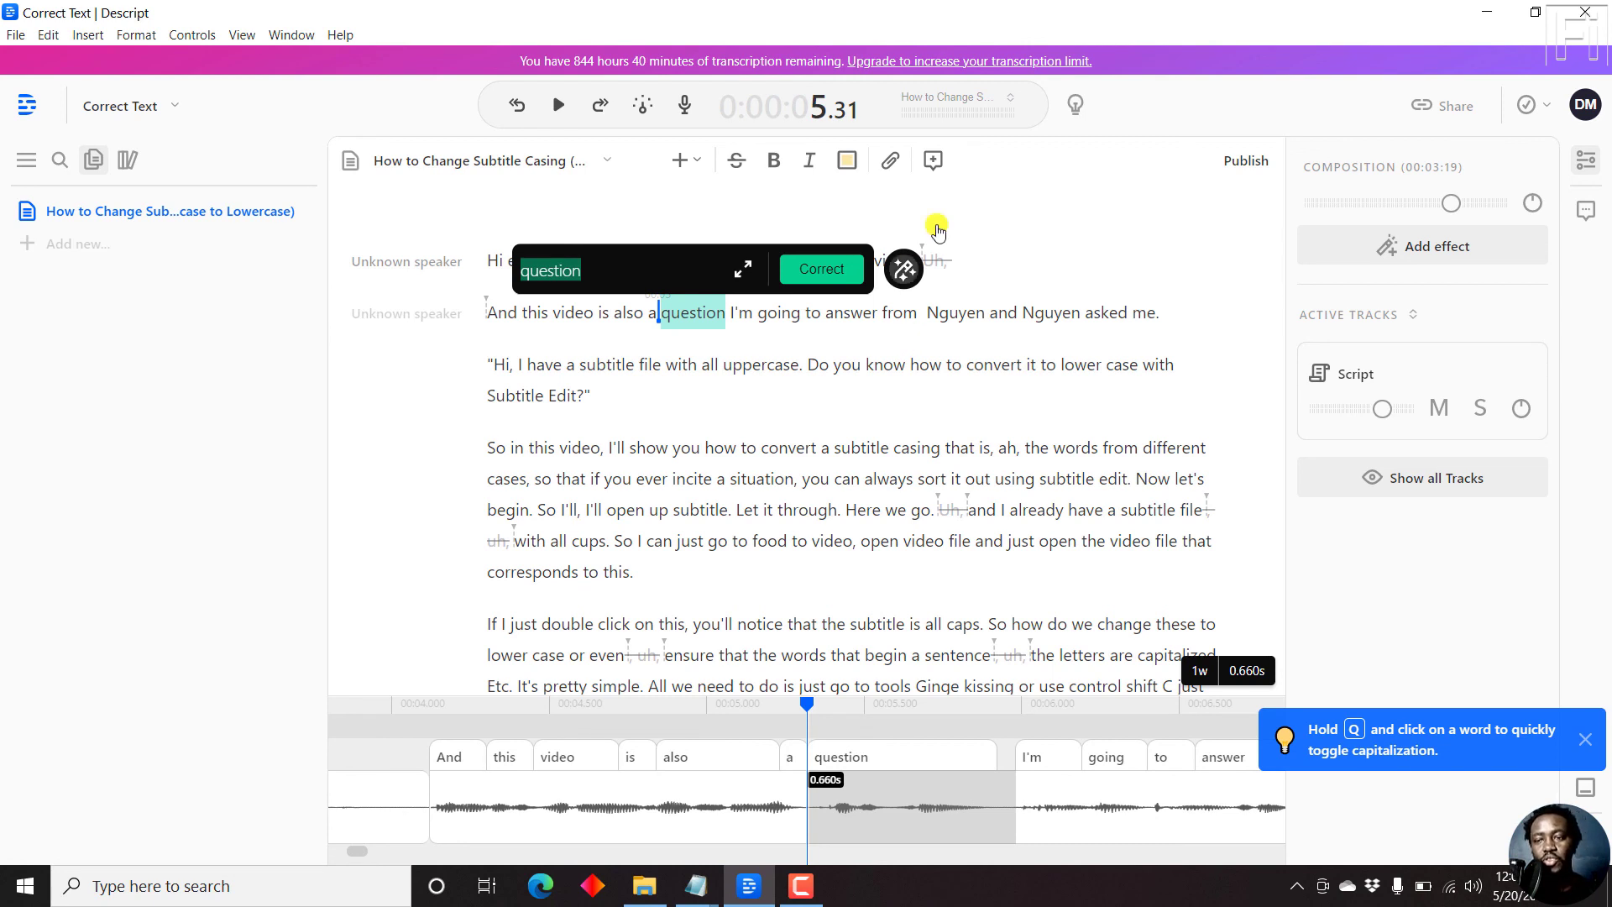